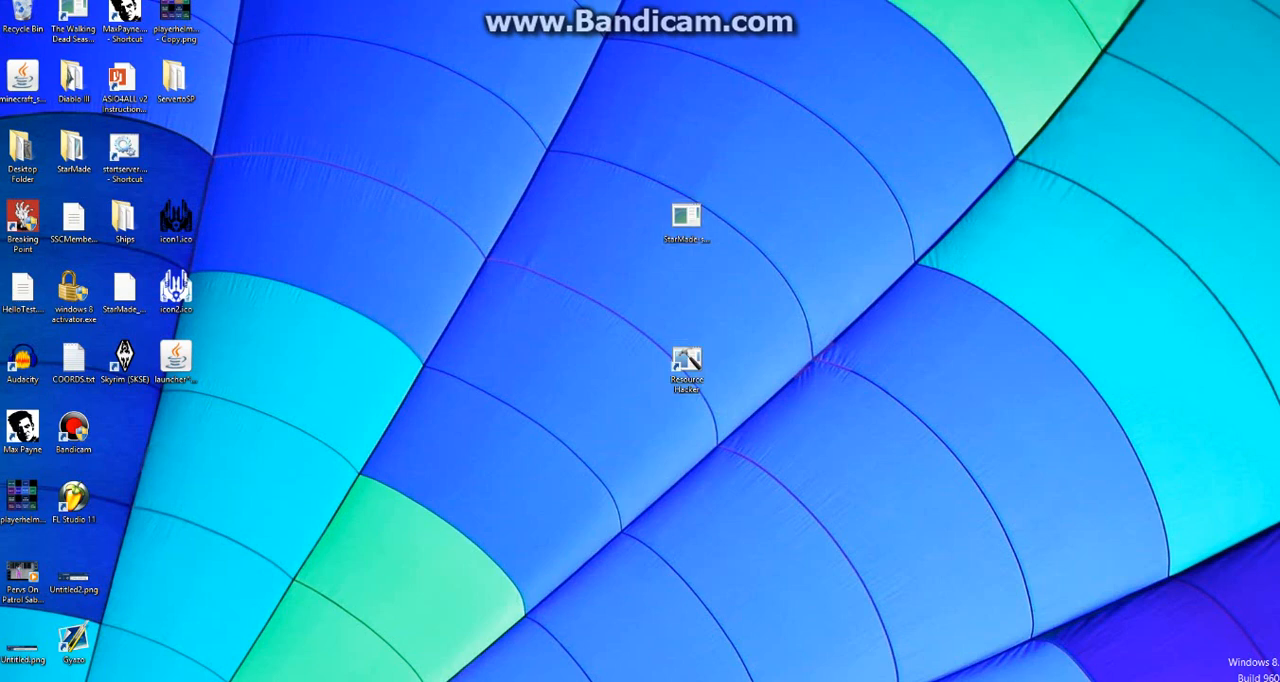
Select StarMade-starter.exe on the desktop and dismiss the Resource Hacker homepage.
left_click(688, 220)
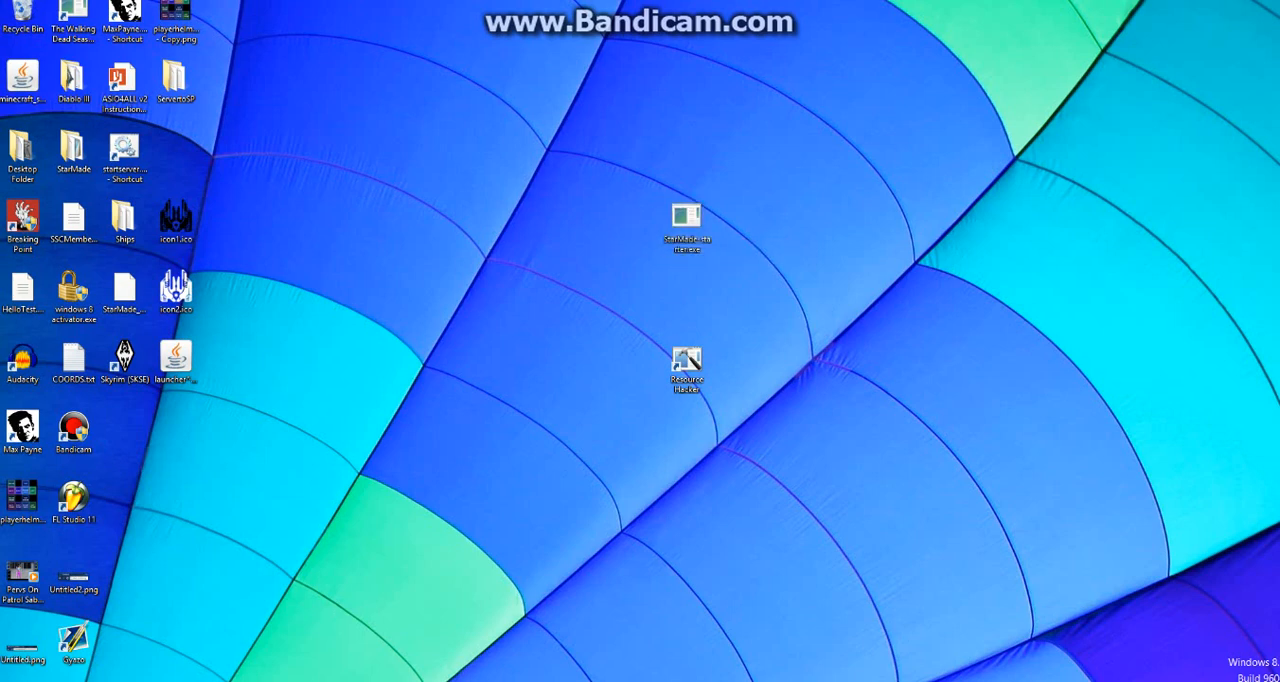
right_click(688, 220)
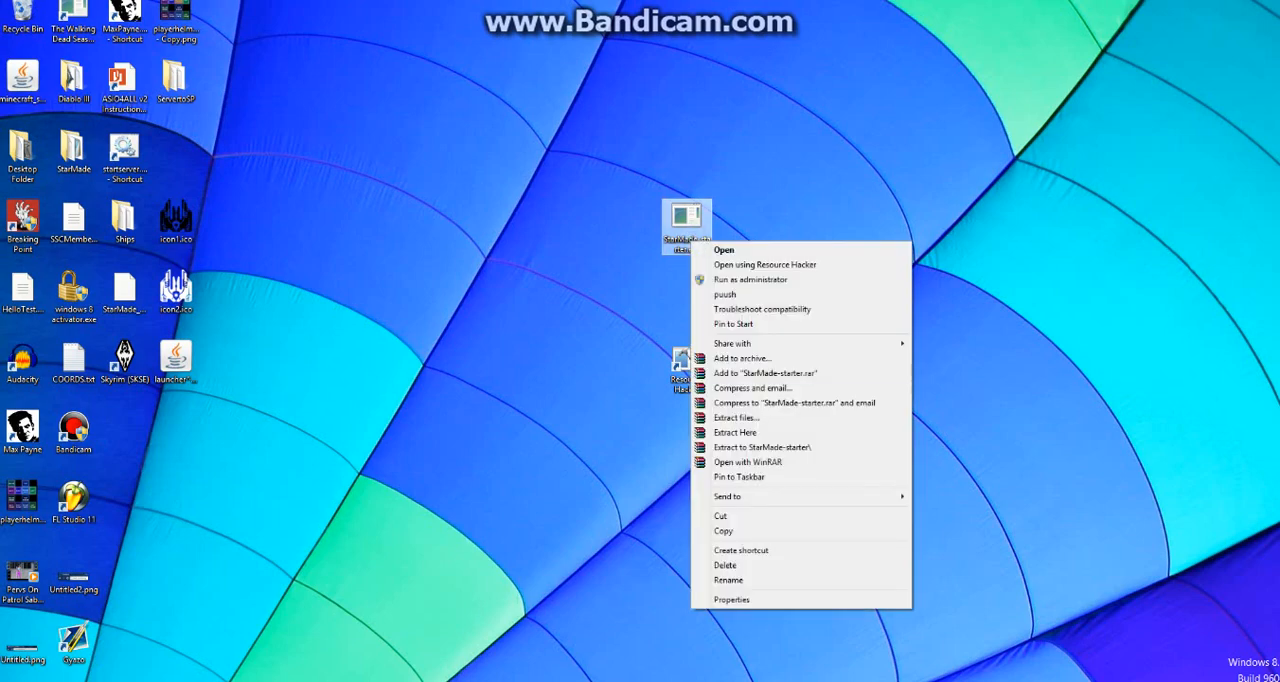
left_click(764, 264)
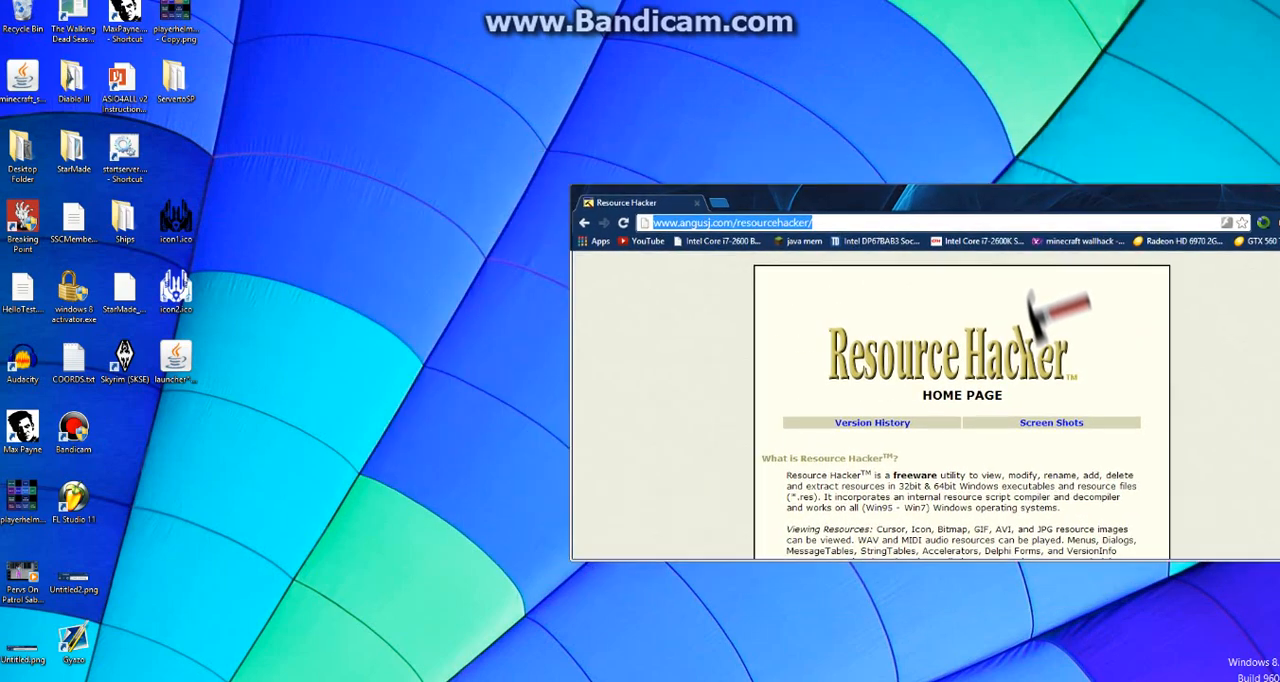
left_click(696, 202)
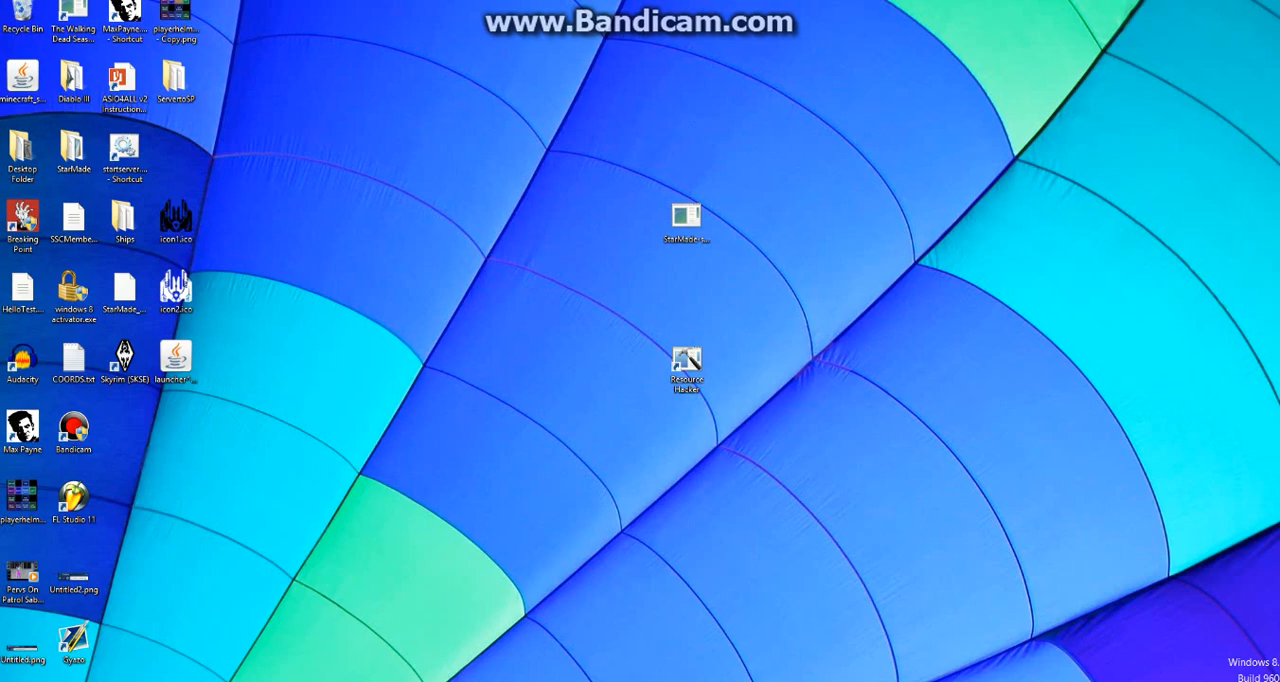
Load StarMade-starter.exe into Resource Hacker via 'Open using Resource Hacker'.
right_click(688, 220)
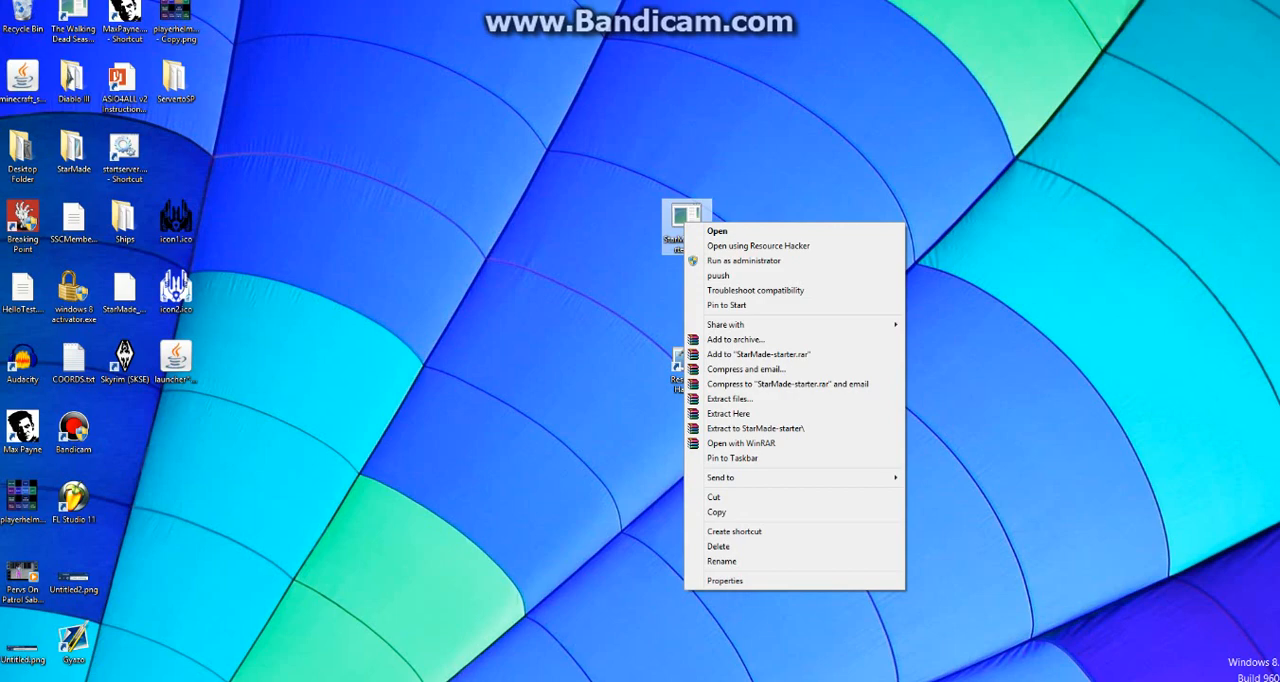
left_click(756, 244)
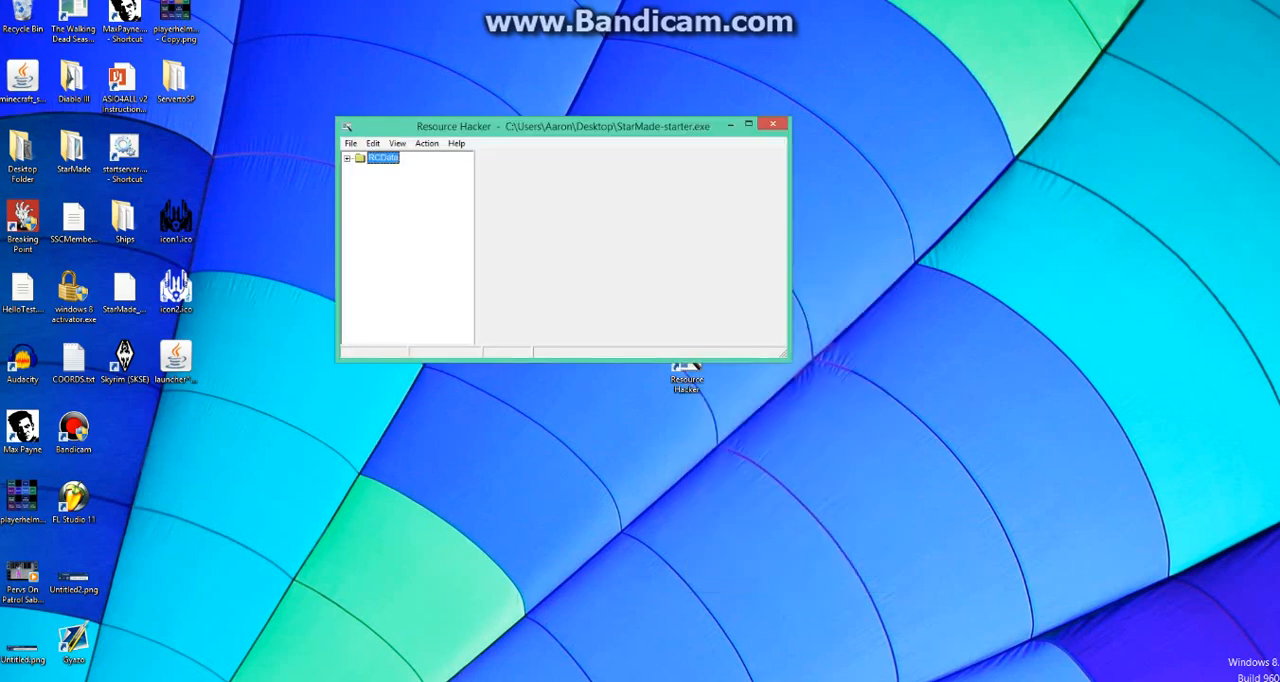
left_click(426, 144)
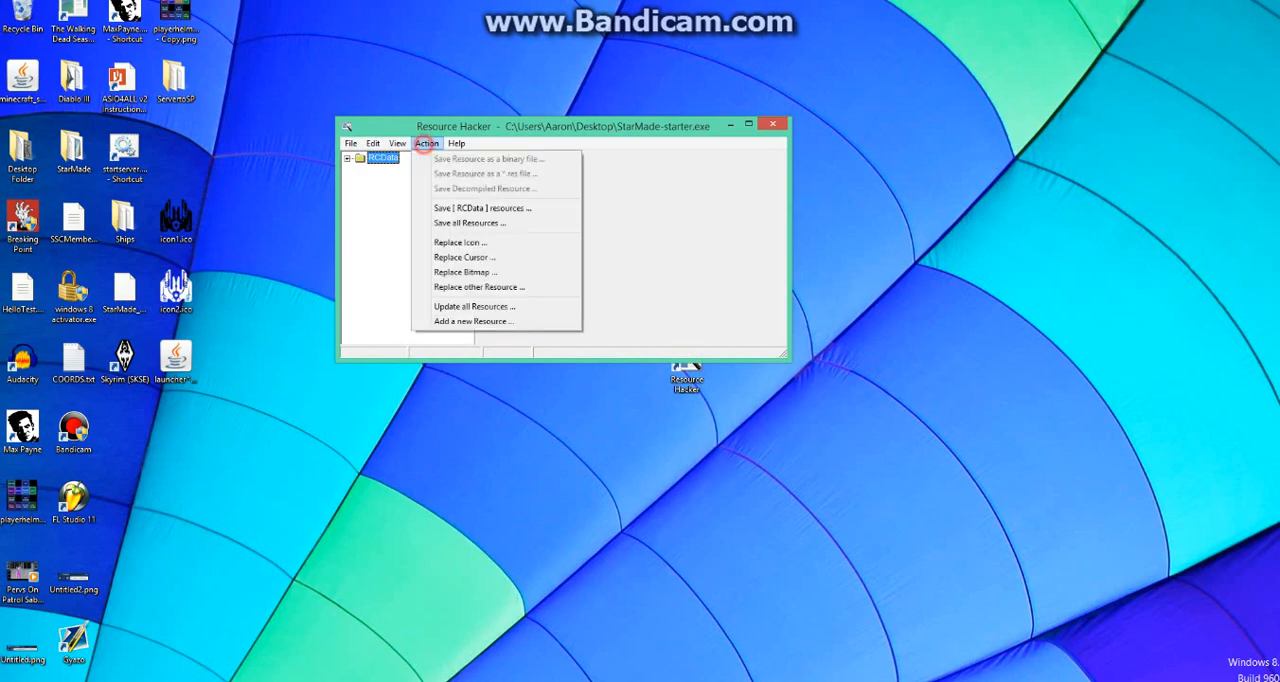
Start adding a new resource from a file and browse to the Downloads folder.
left_click(472, 320)
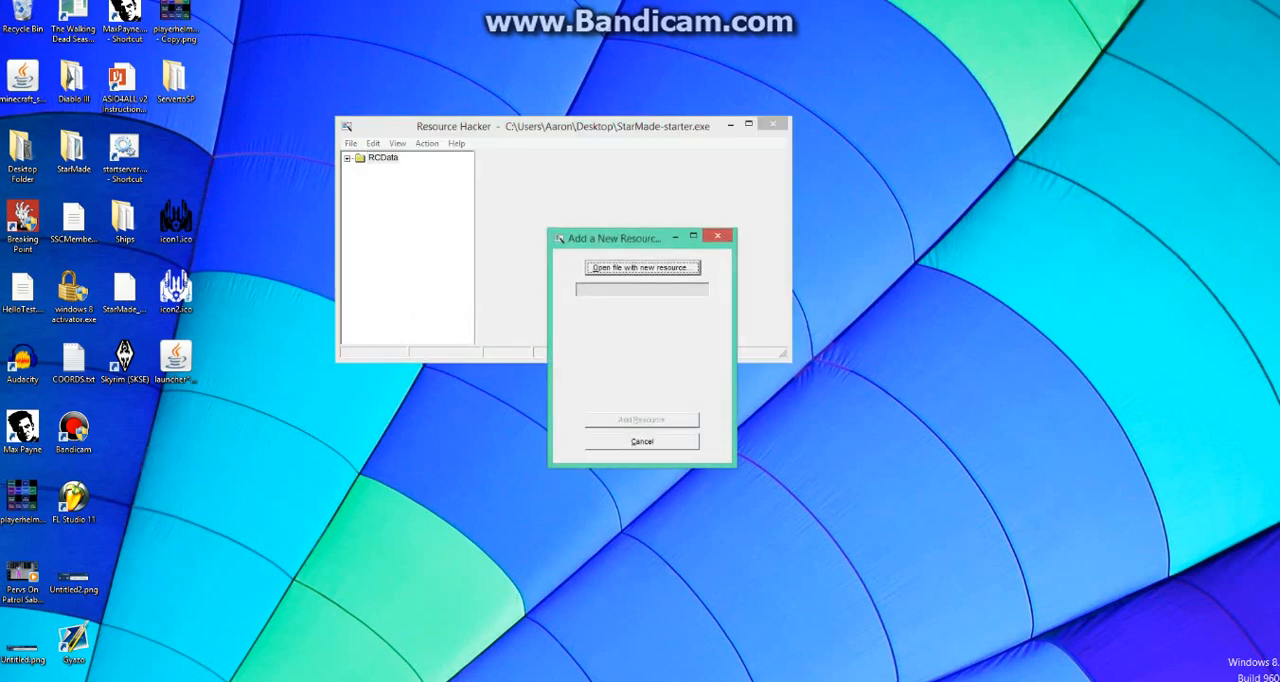
left_click(640, 268)
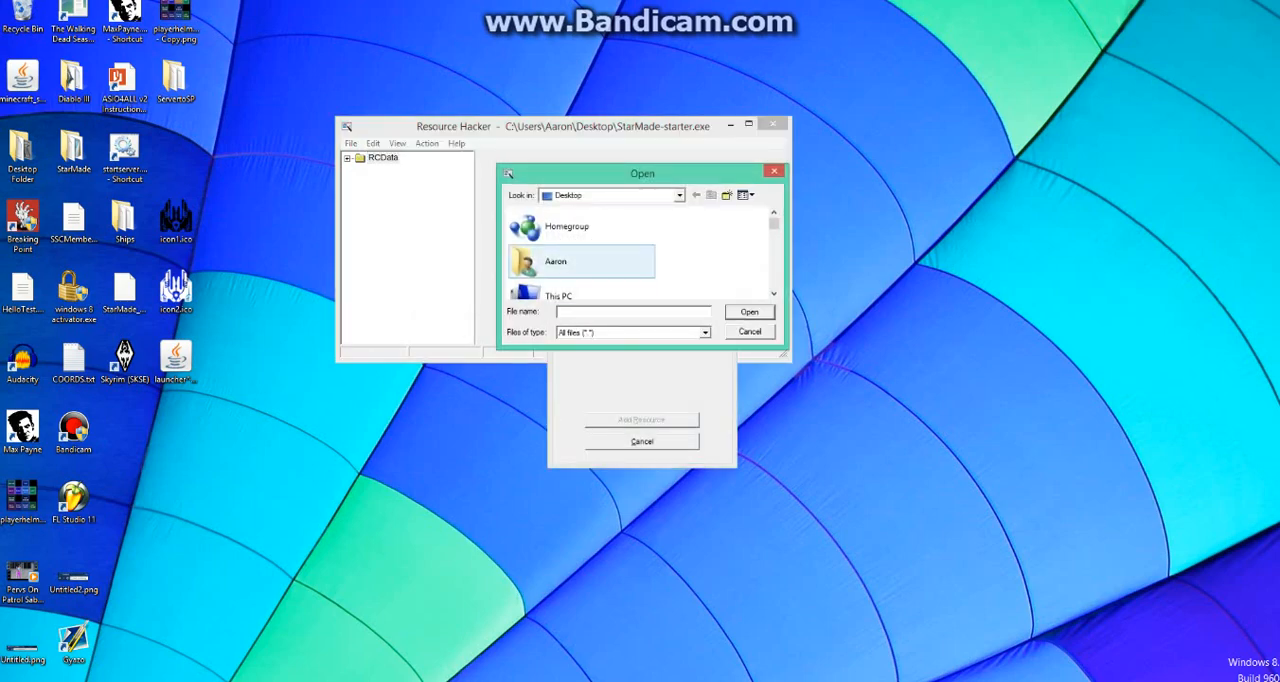
left_click(680, 196)
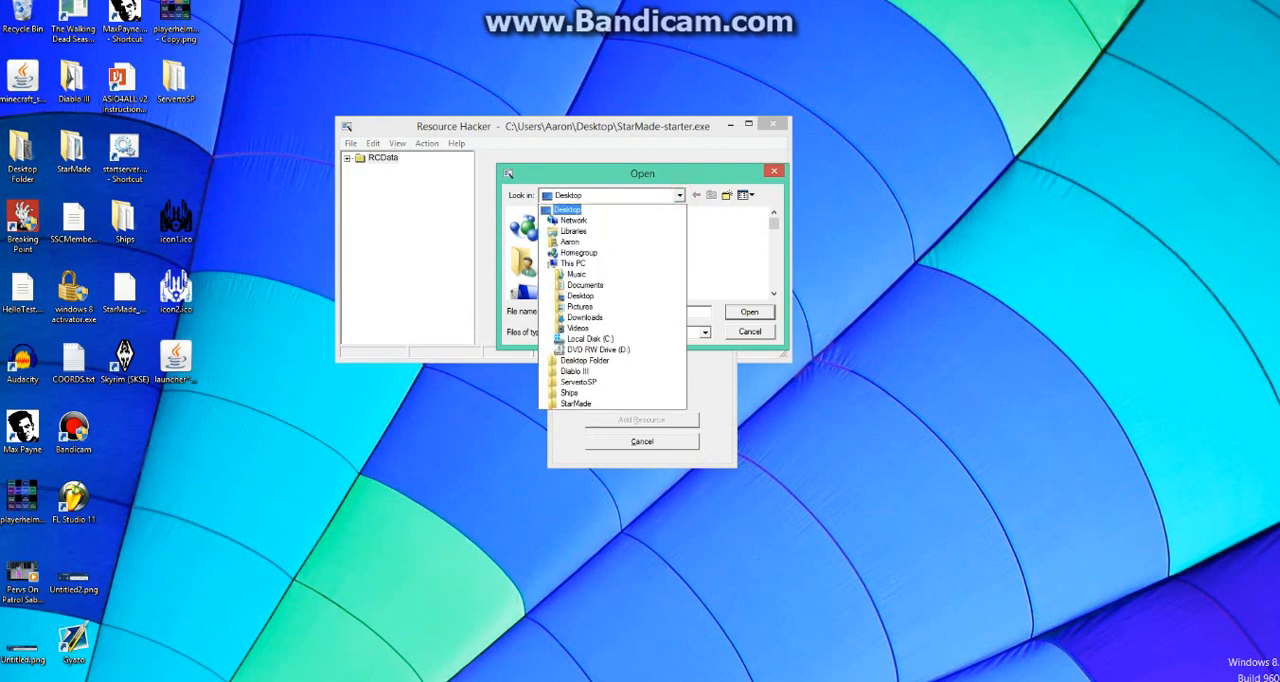
left_click(584, 316)
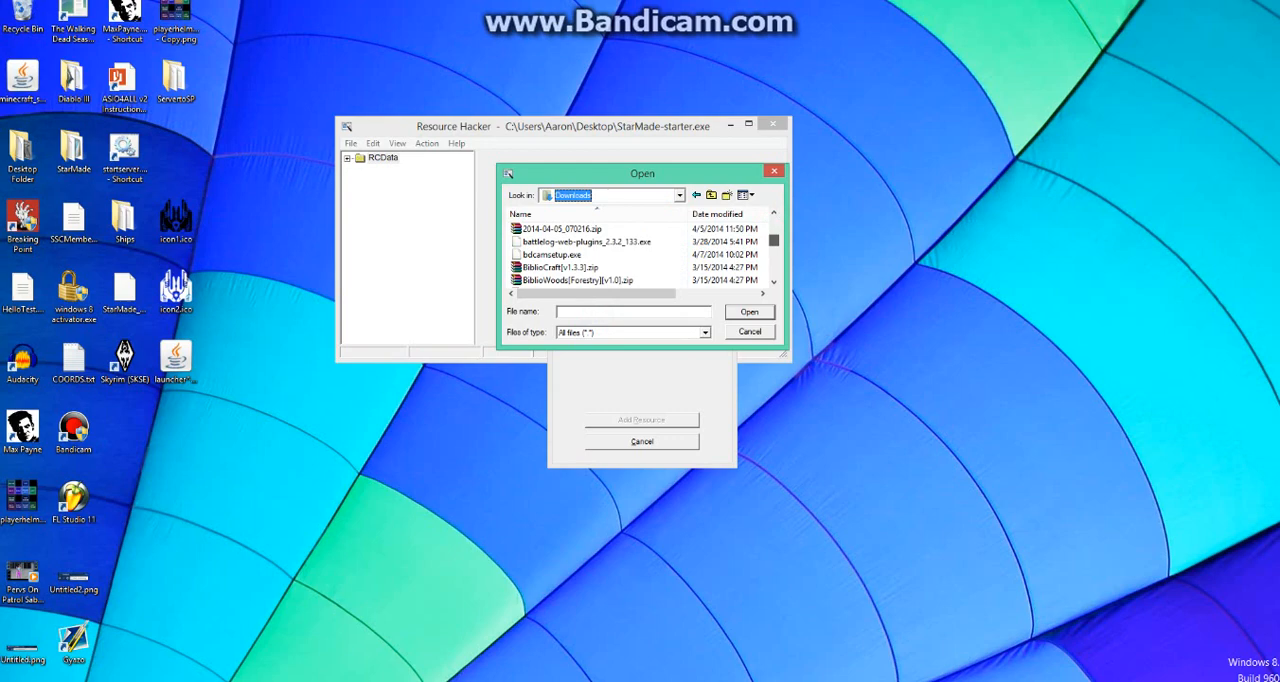
Add starmade.ico from Downloads as the exe's new Icon and Icon Group resource.
scroll("down", 3)
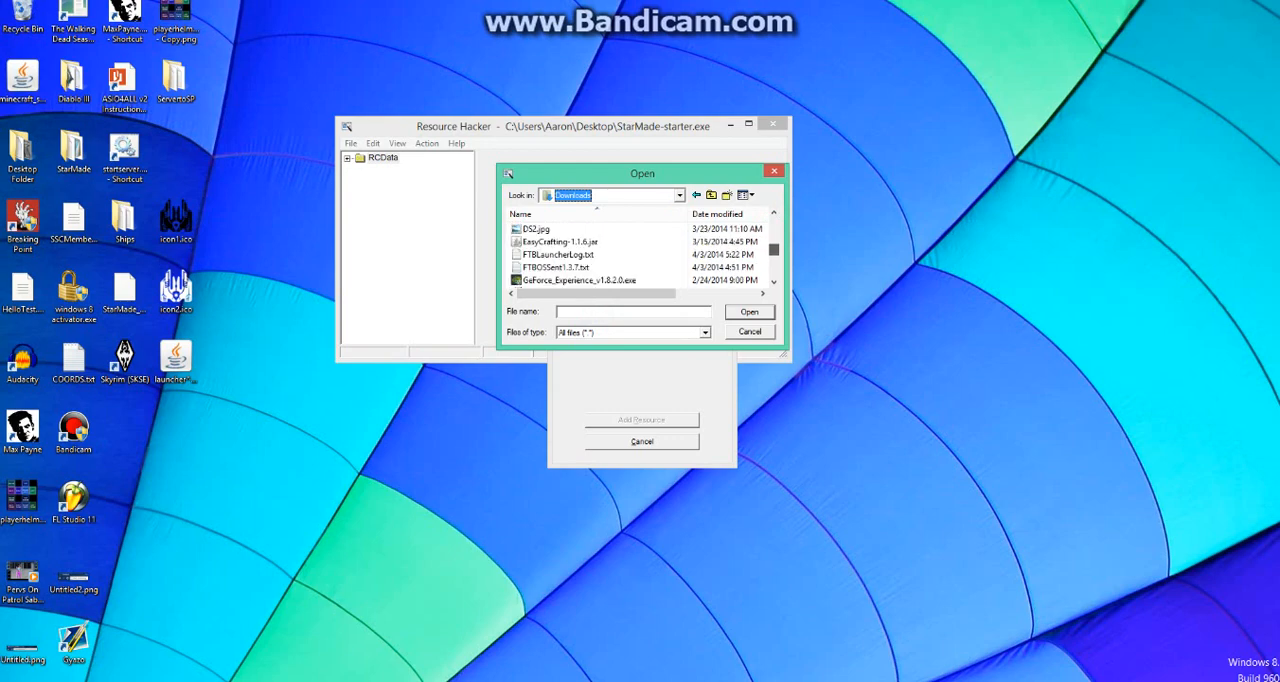
scroll("down", 3)
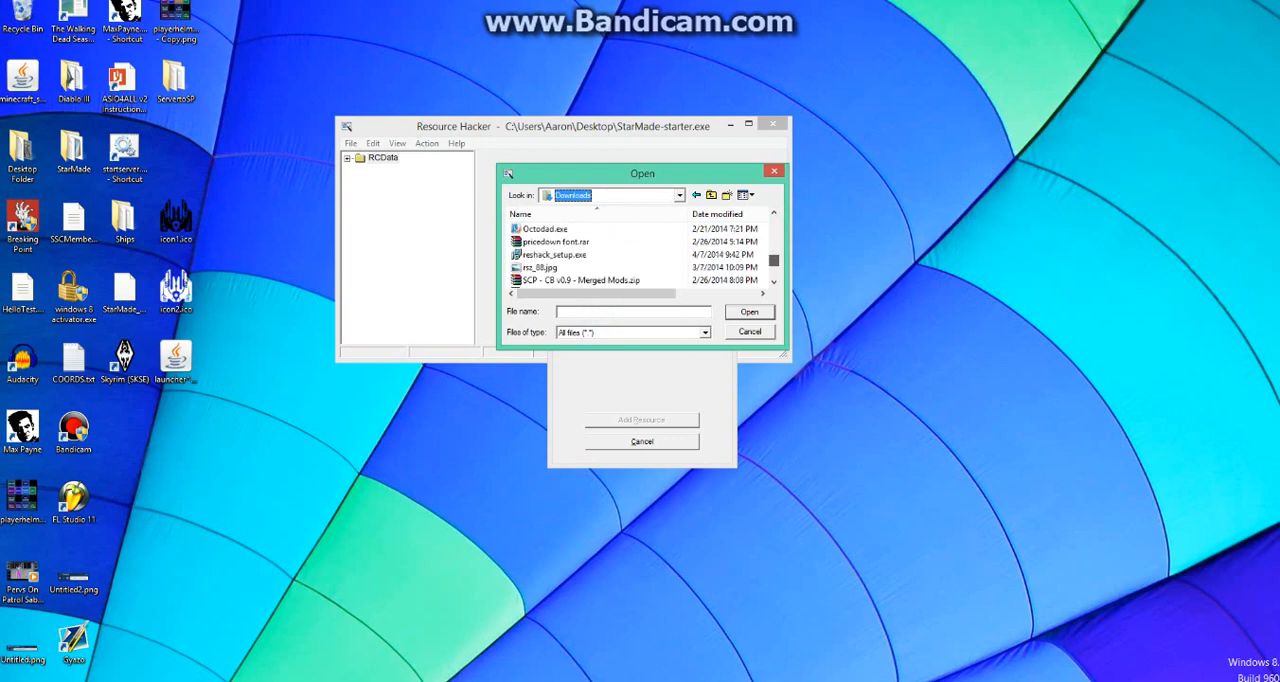
scroll("up", 3)
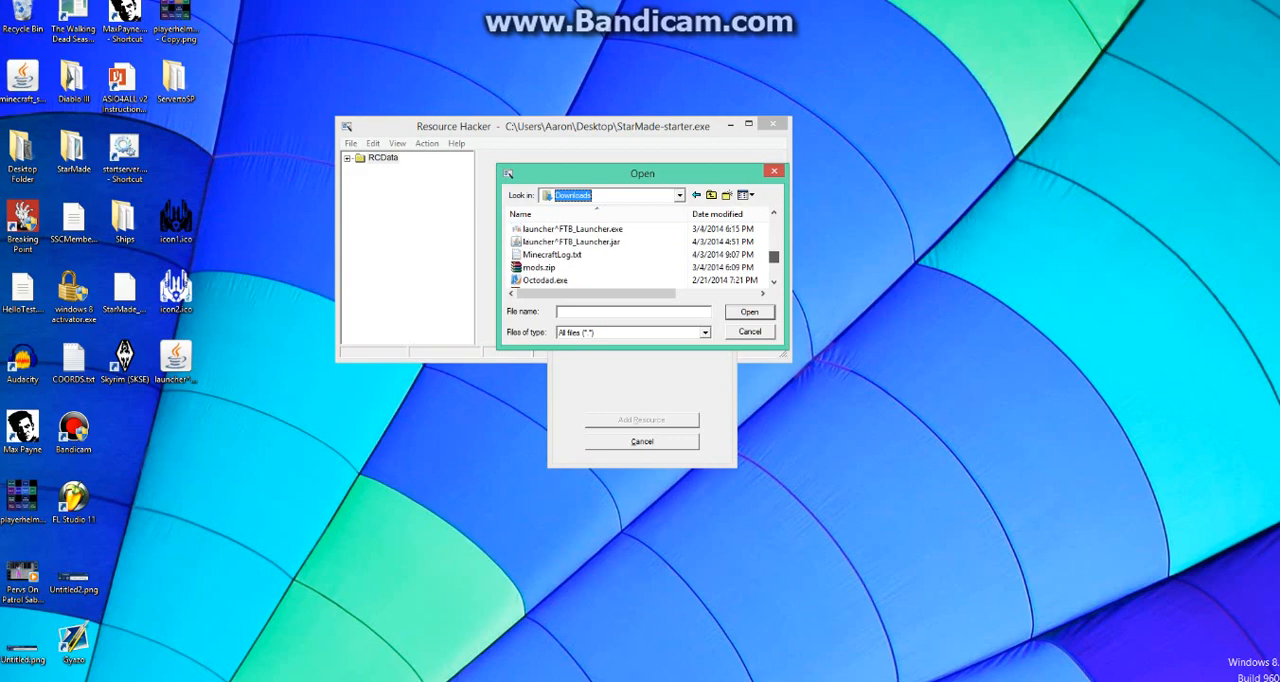
left_click(538, 228)
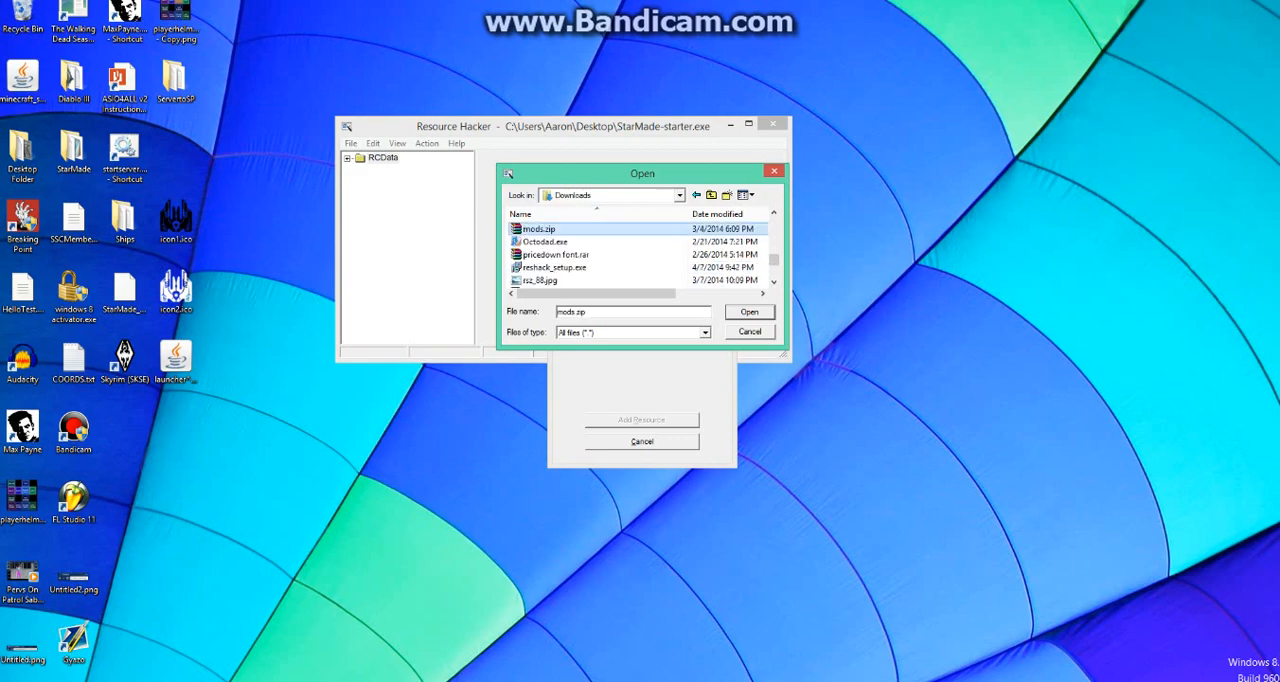
scroll("down", 3)
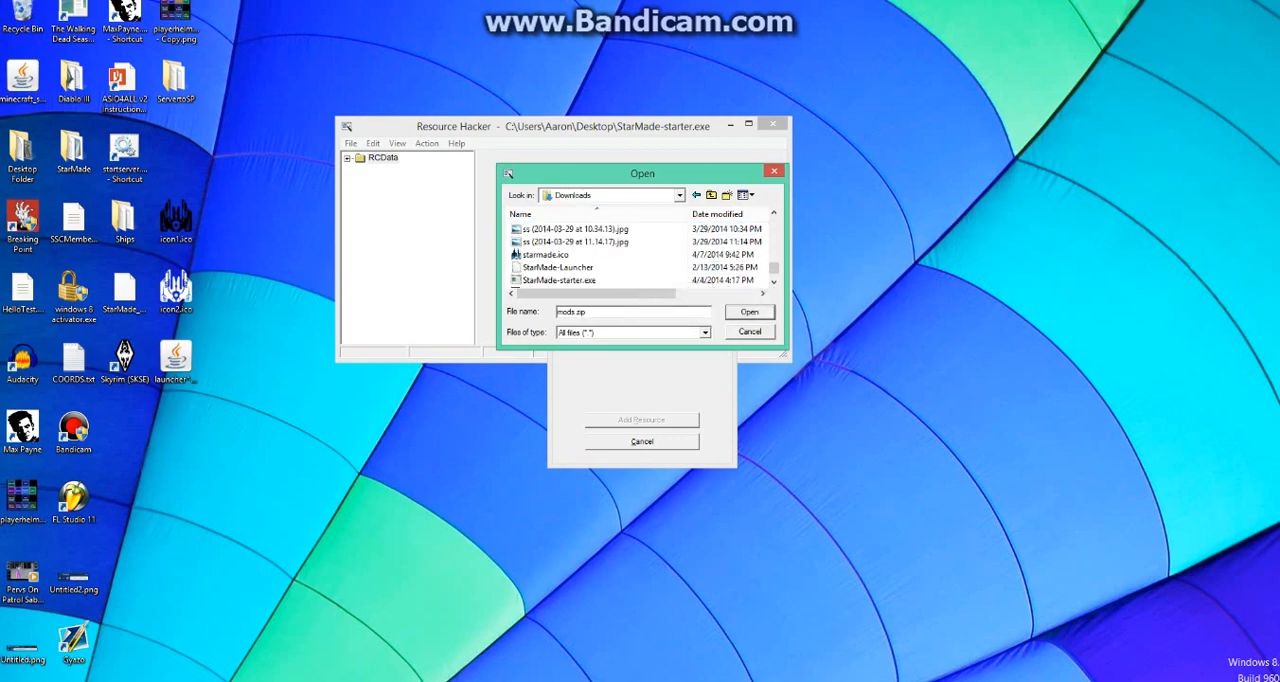
left_click(544, 254)
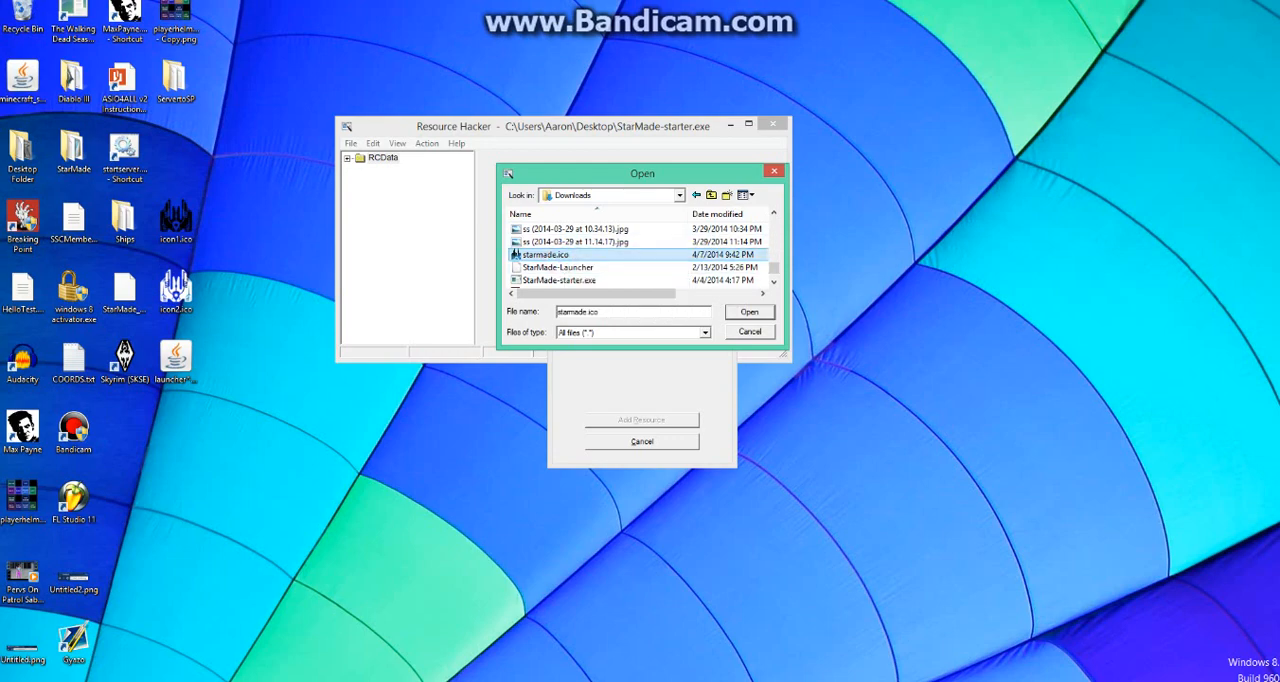
mouse_move(544, 254)
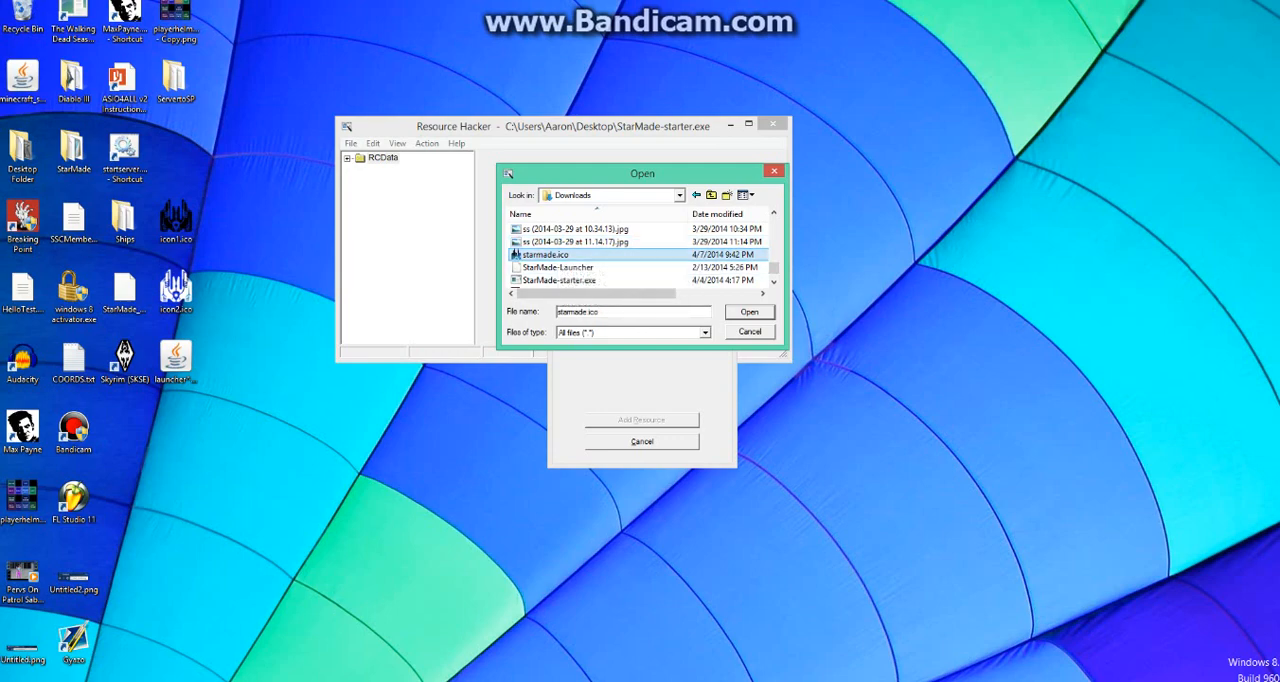
left_click(748, 312)
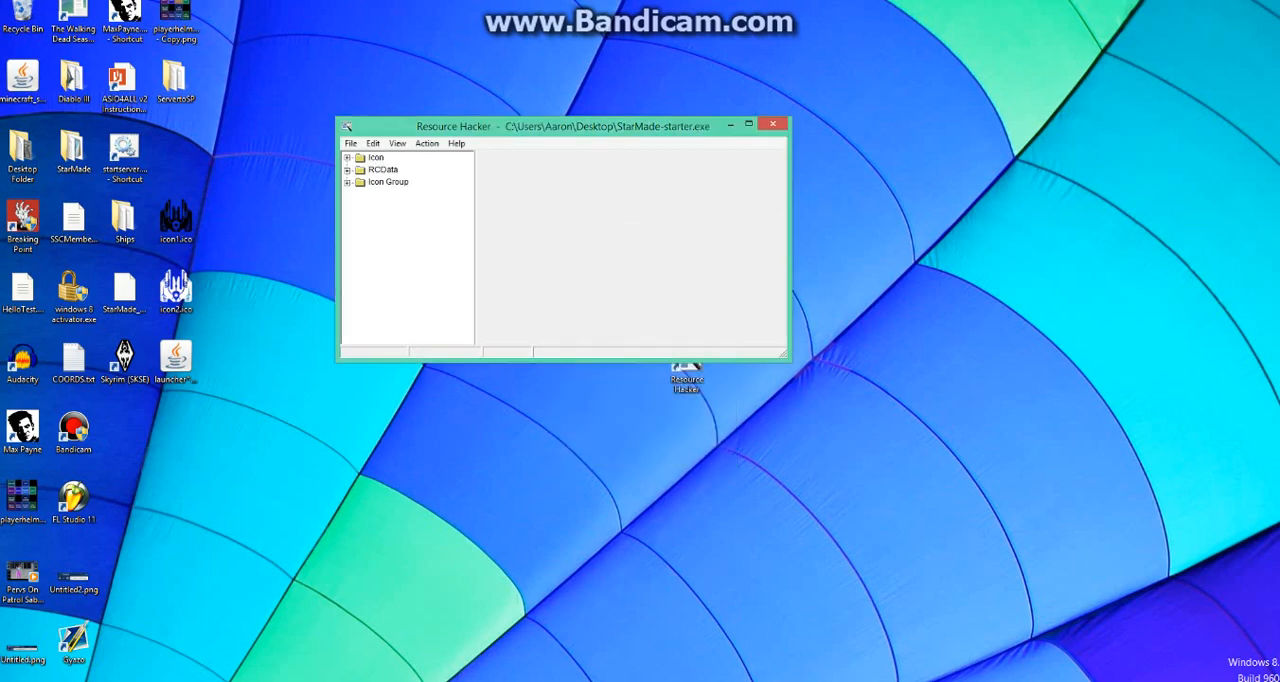
Save the edited starter under the new name StarMade_Launcher.exe on the desktop.
left_click(352, 144)
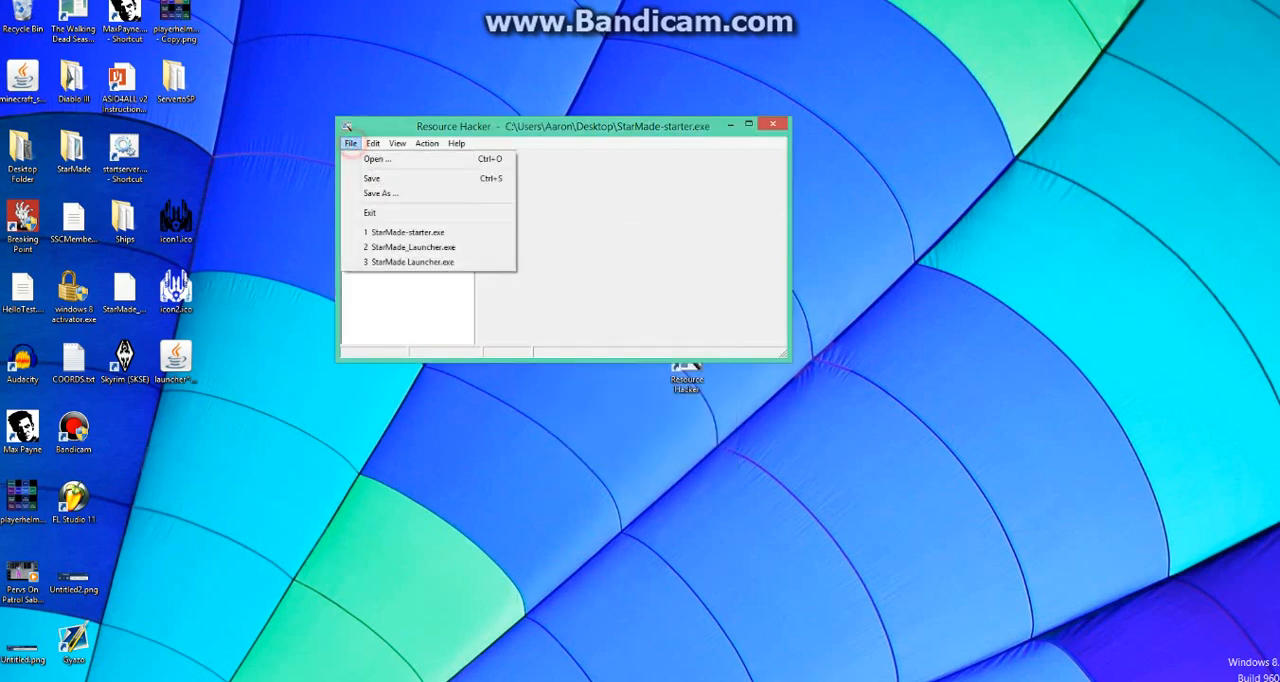
mouse_move(380, 194)
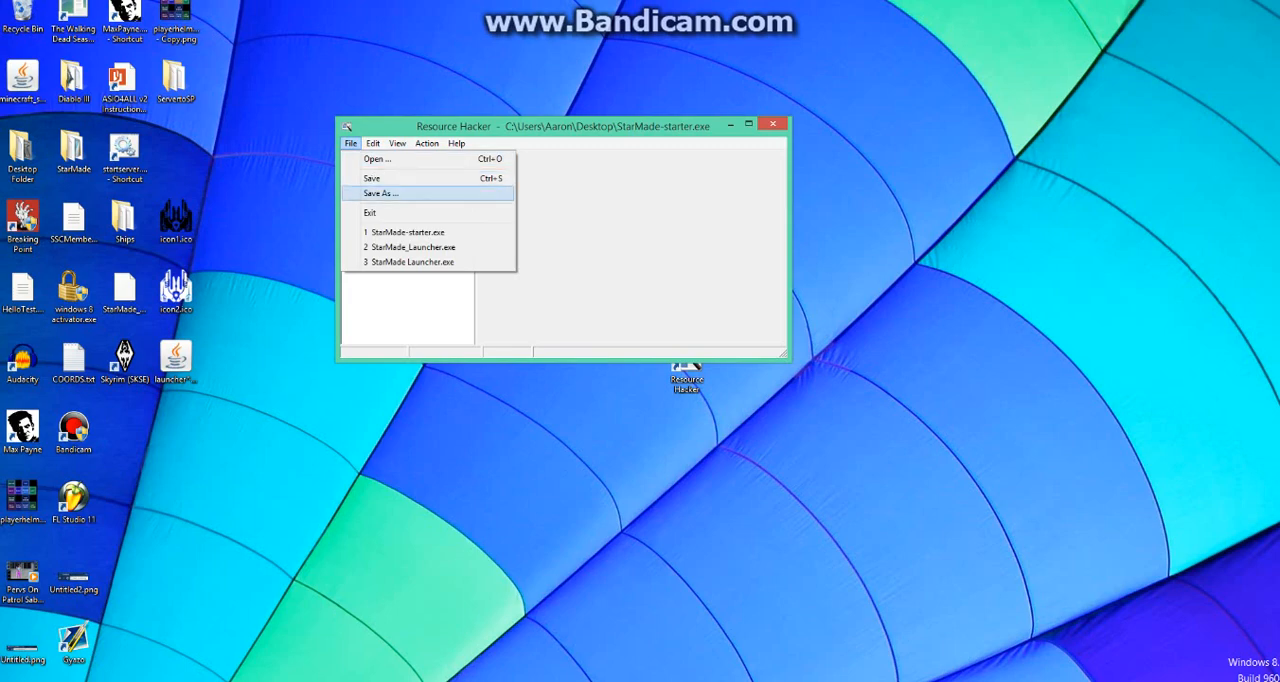
left_click(380, 194)
type("StarMade_Launcher.e")
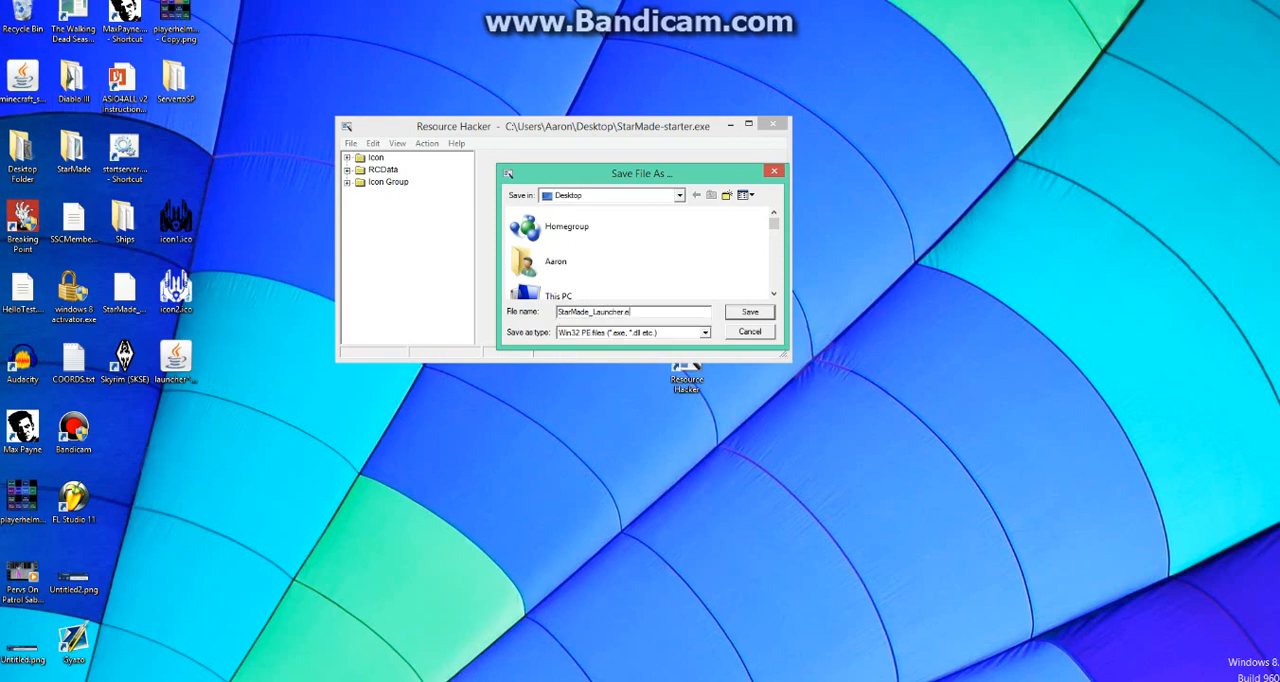
type("xe")
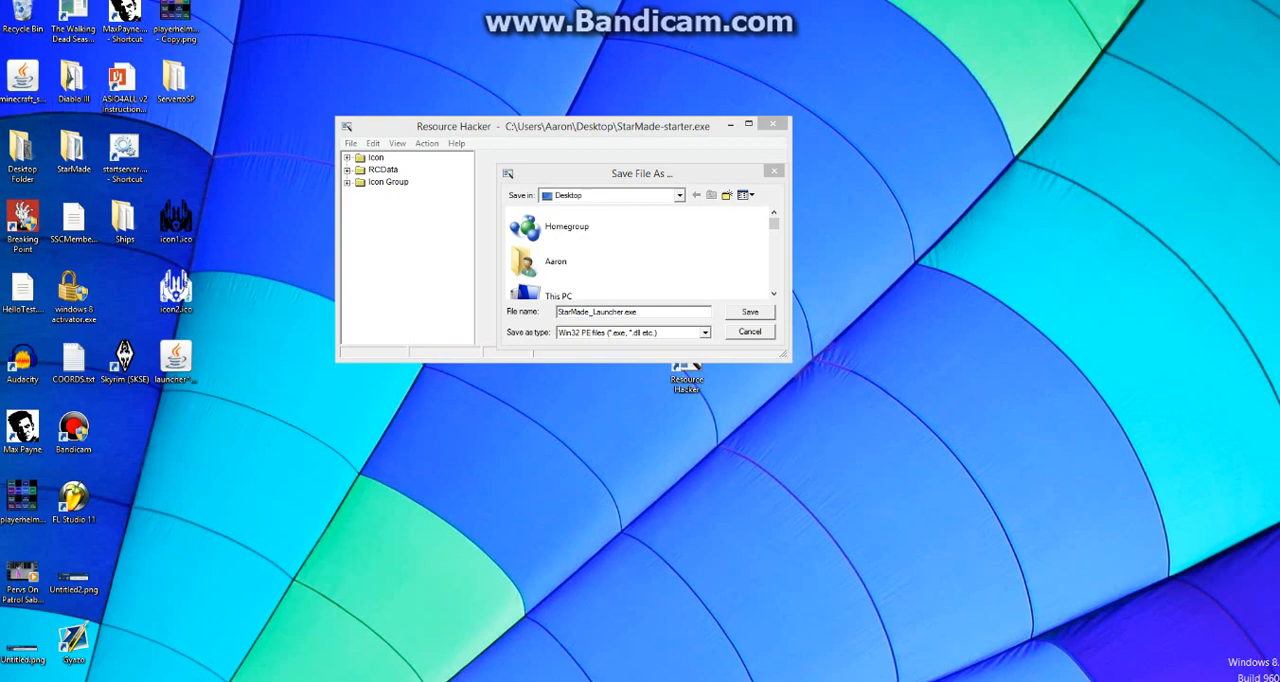
left_click_drag(640, 172, 564, 352)
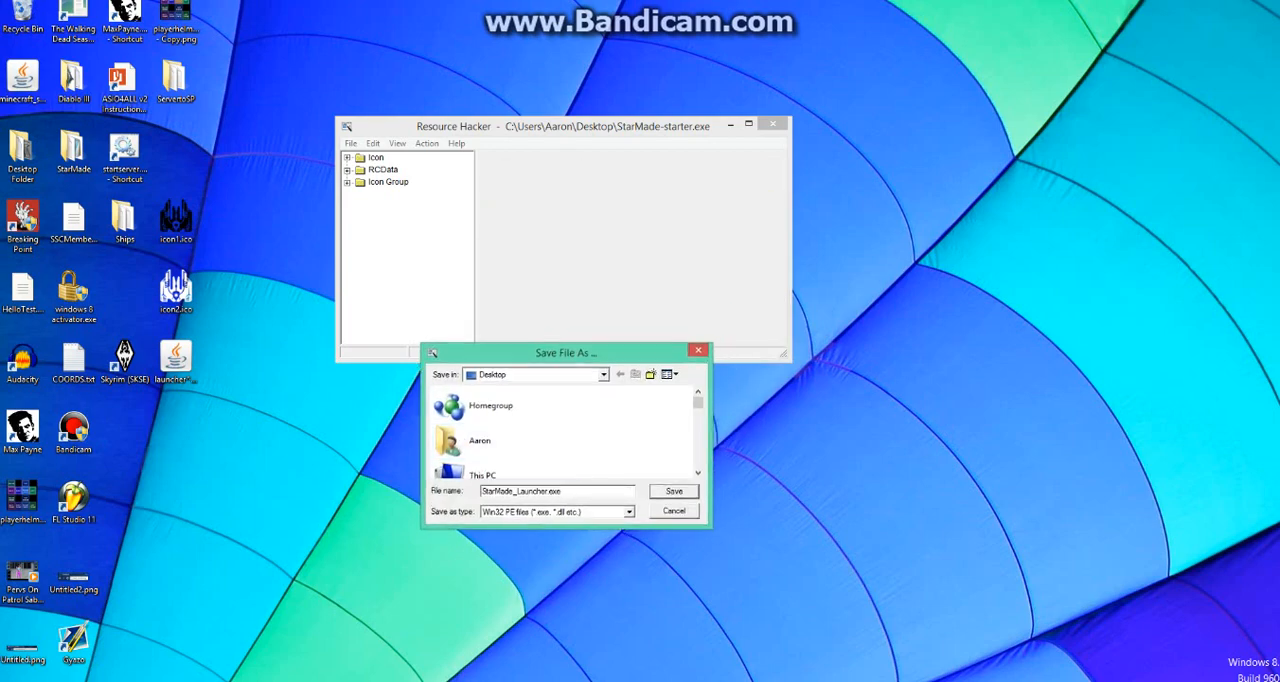
Confirm the save of StarMade_Launcher.exe and close Resource Hacker.
left_click(674, 490)
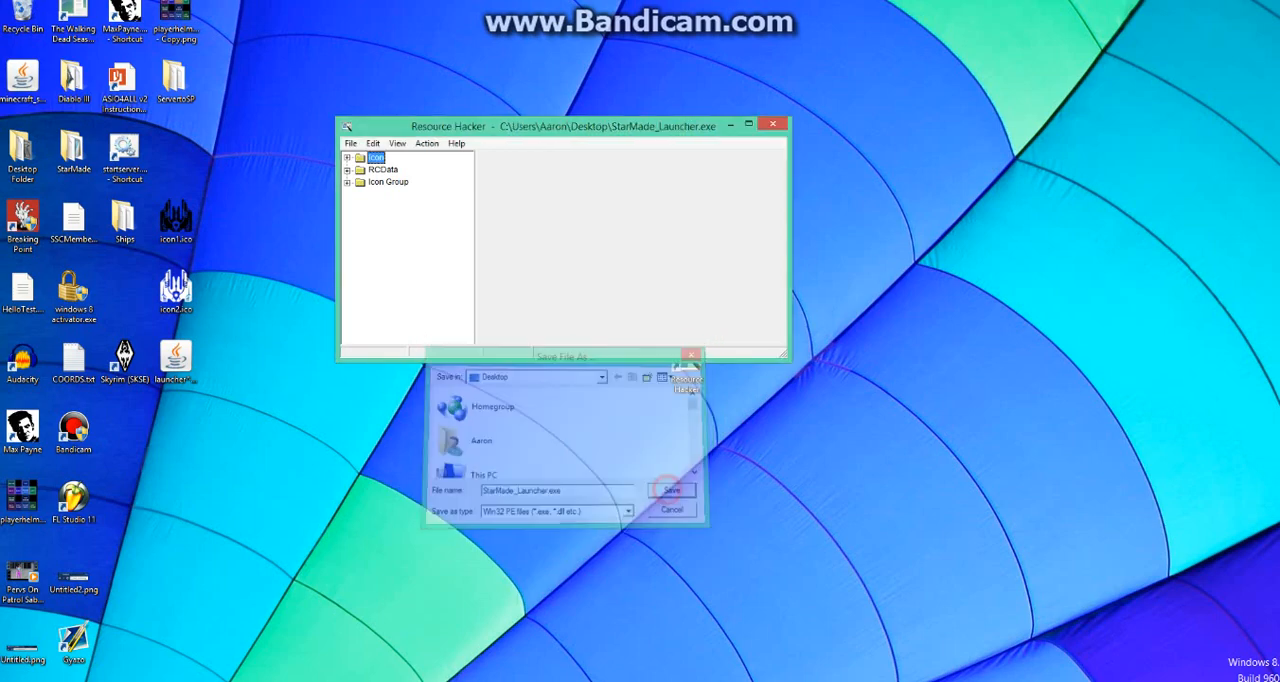
left_click(672, 490)
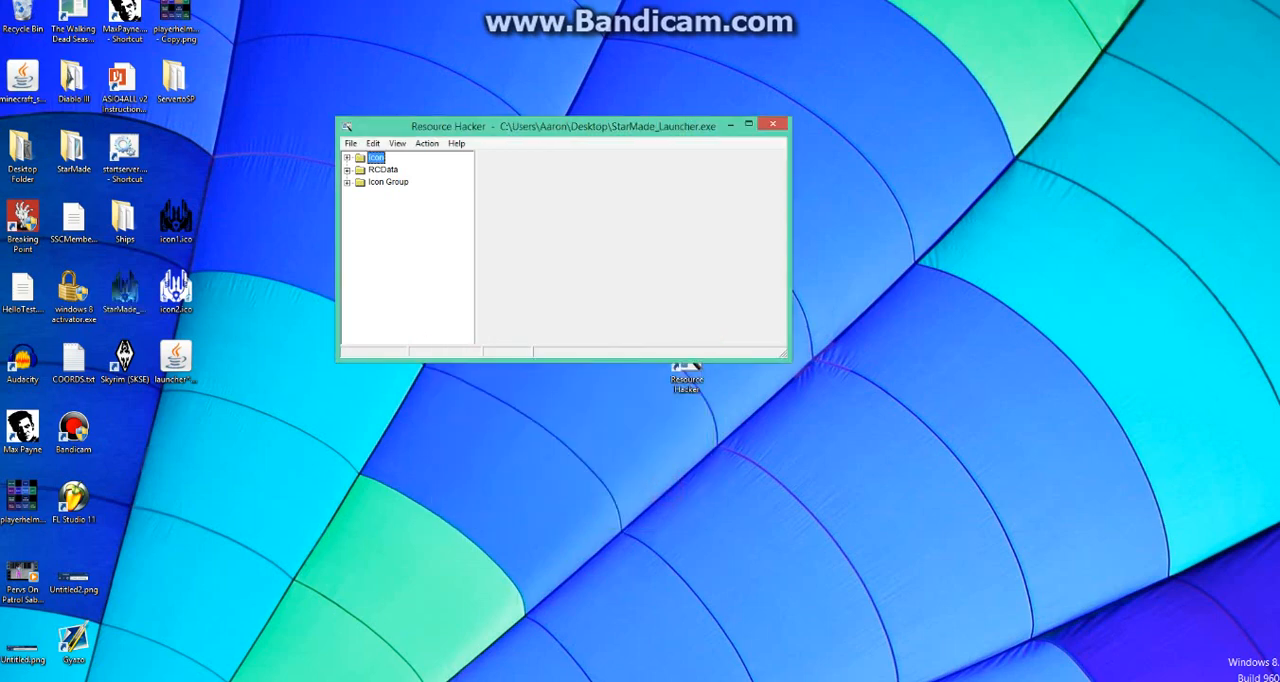
left_click(772, 124)
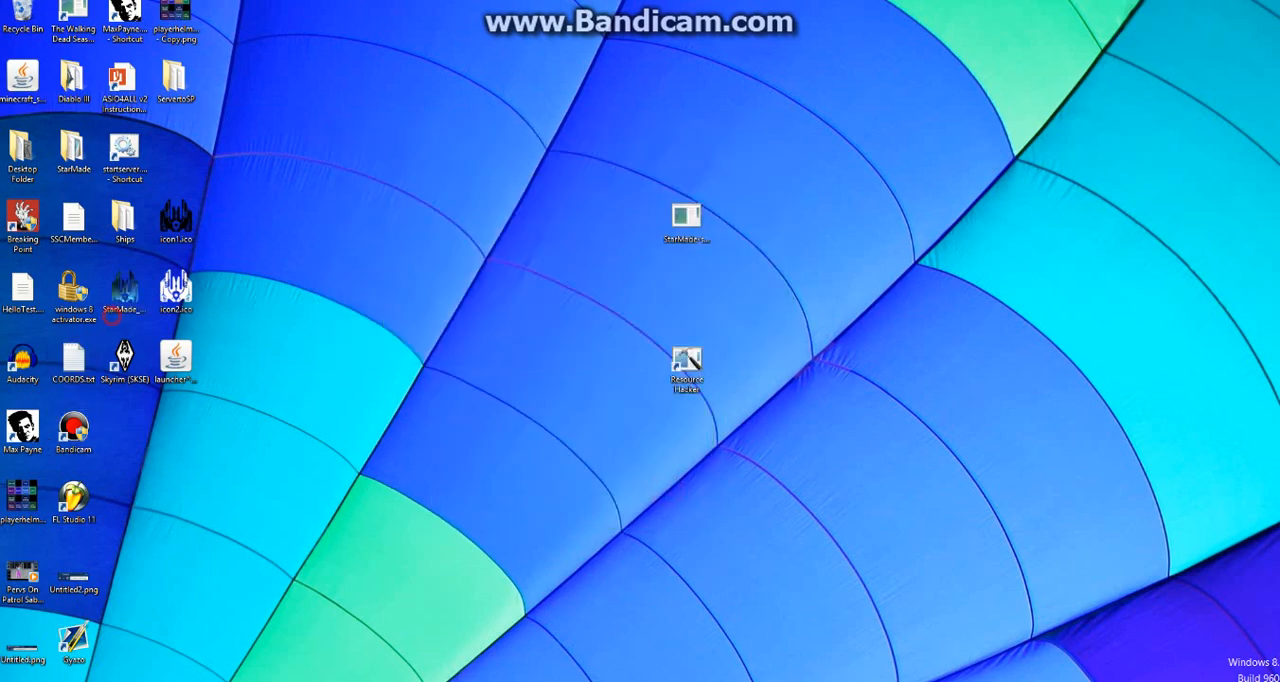
Place the StarMade_Launcher icon, test-run and close the launcher, and bring up its file actions.
left_click_drag(124, 290, 688, 296)
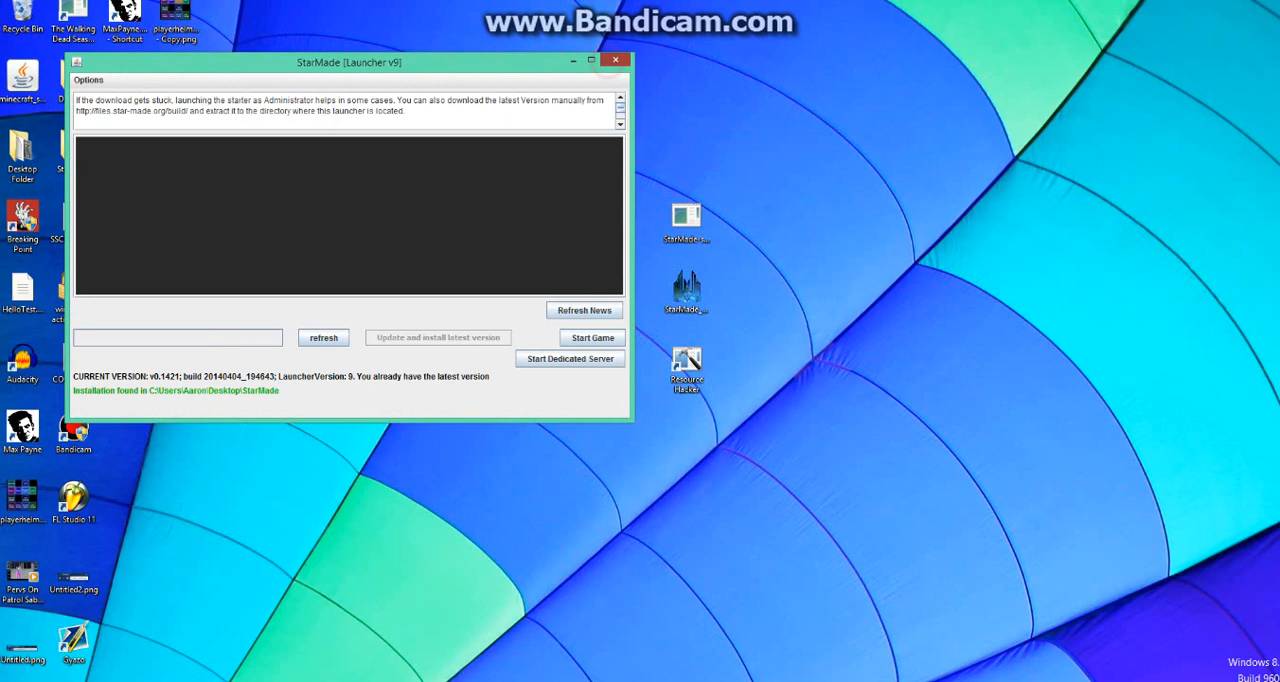
left_click(616, 60)
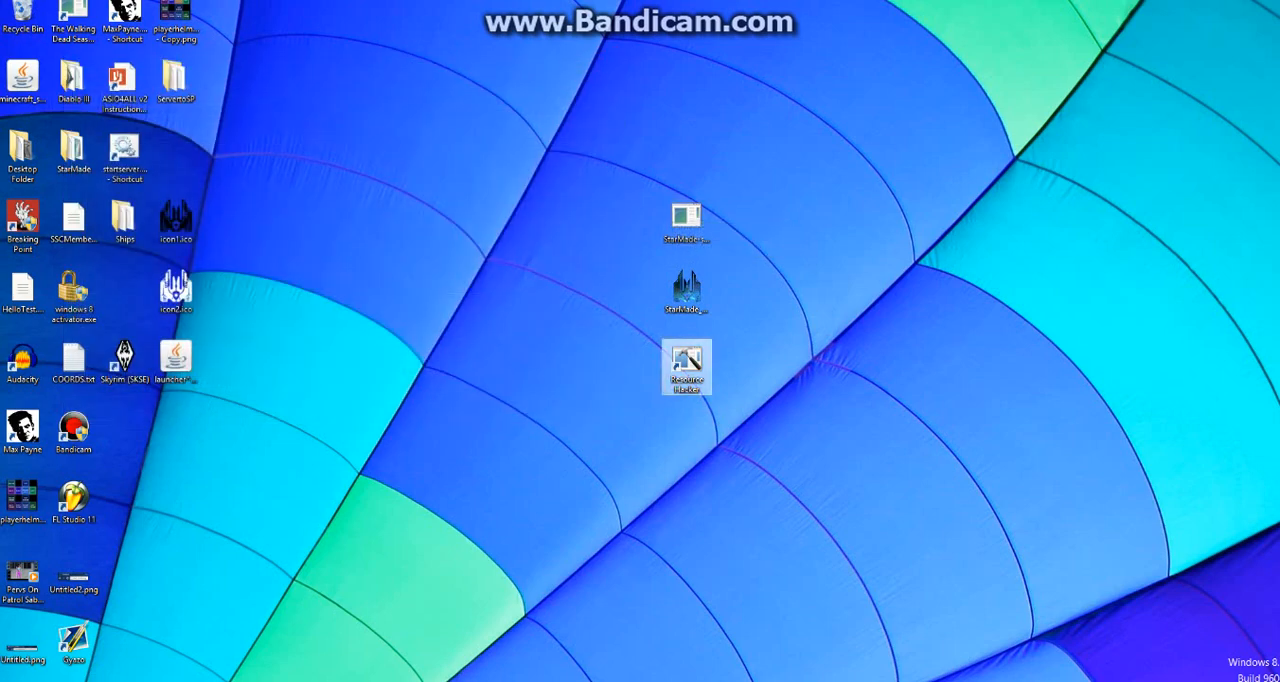
right_click(684, 290)
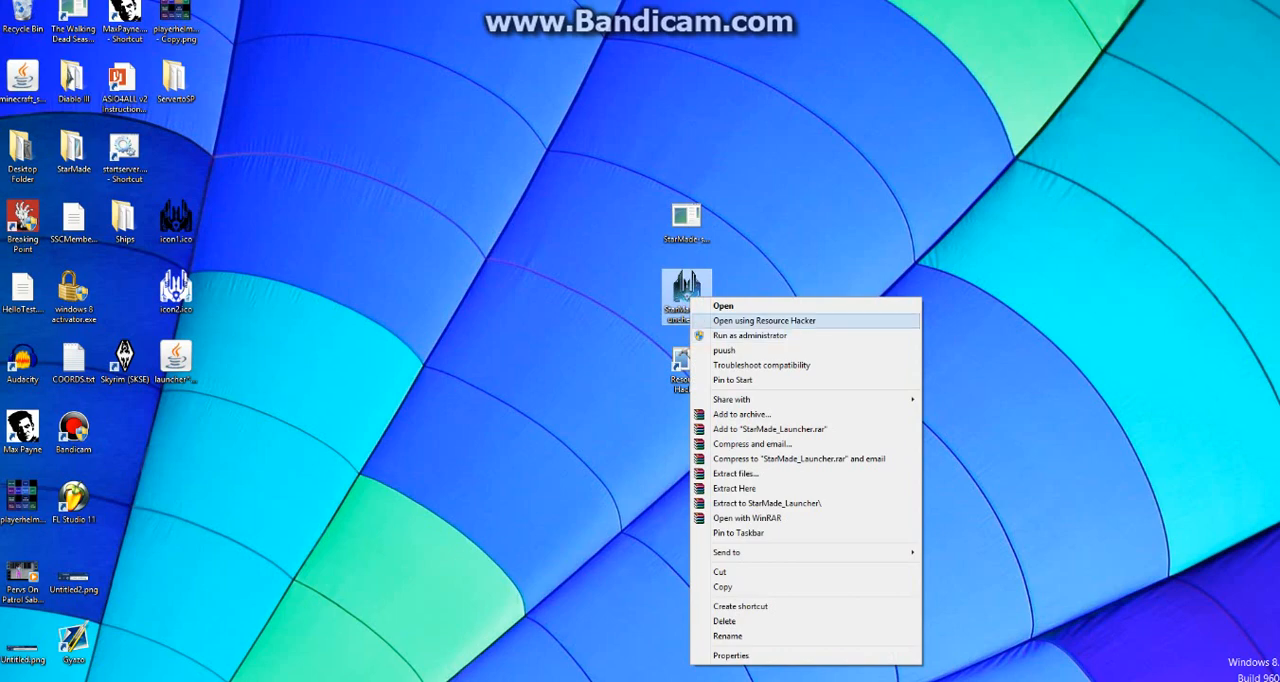
Open StarMade_Launcher.exe in Resource Hacker and start Replace Icon on its icon entry.
left_click(764, 320)
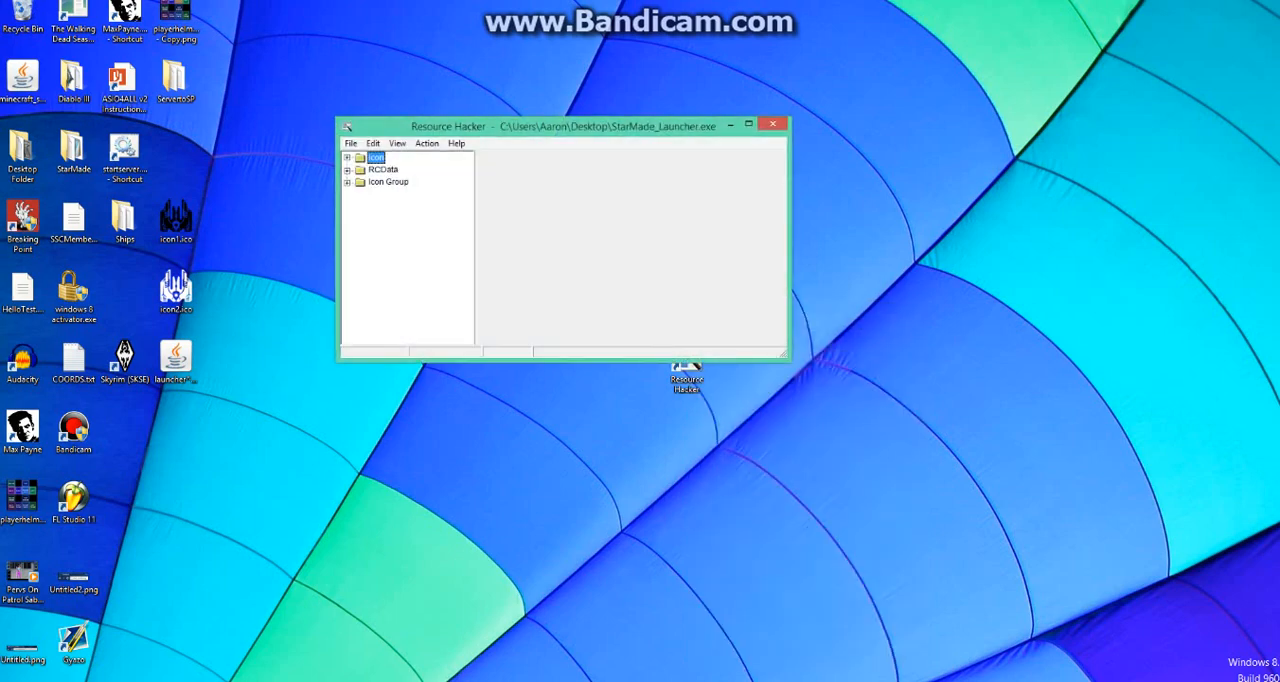
left_click(348, 156)
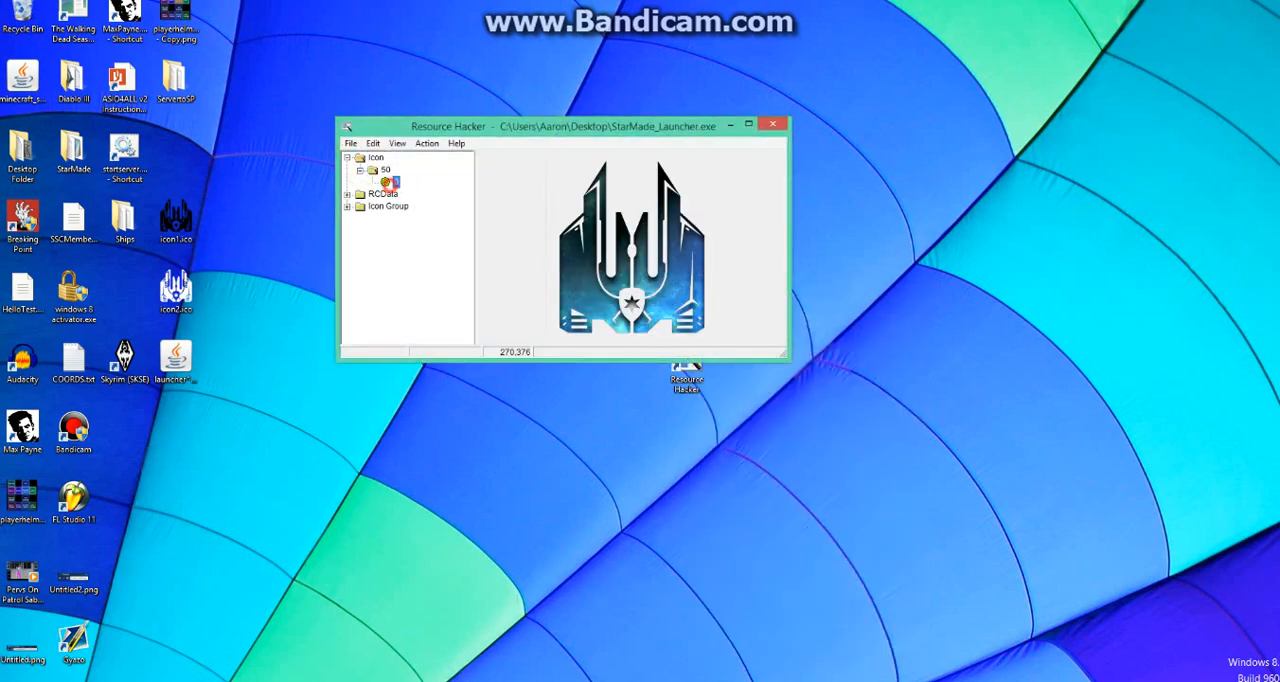
left_click(426, 144)
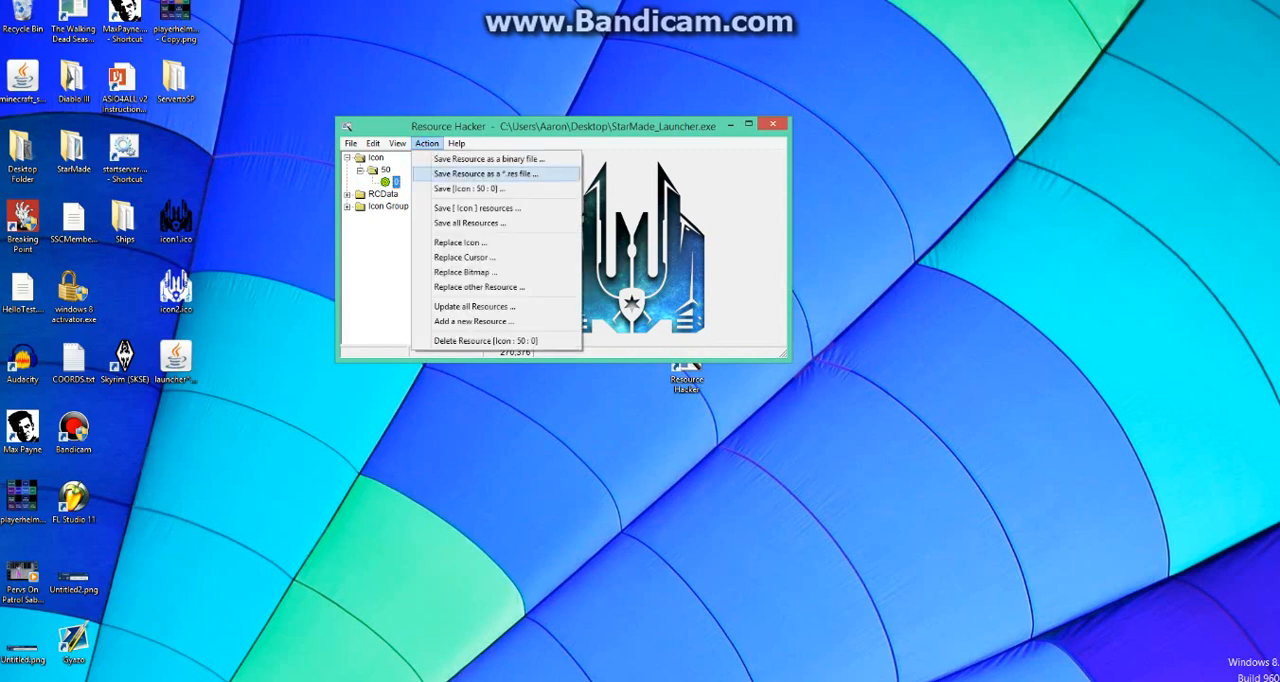
mouse_move(464, 256)
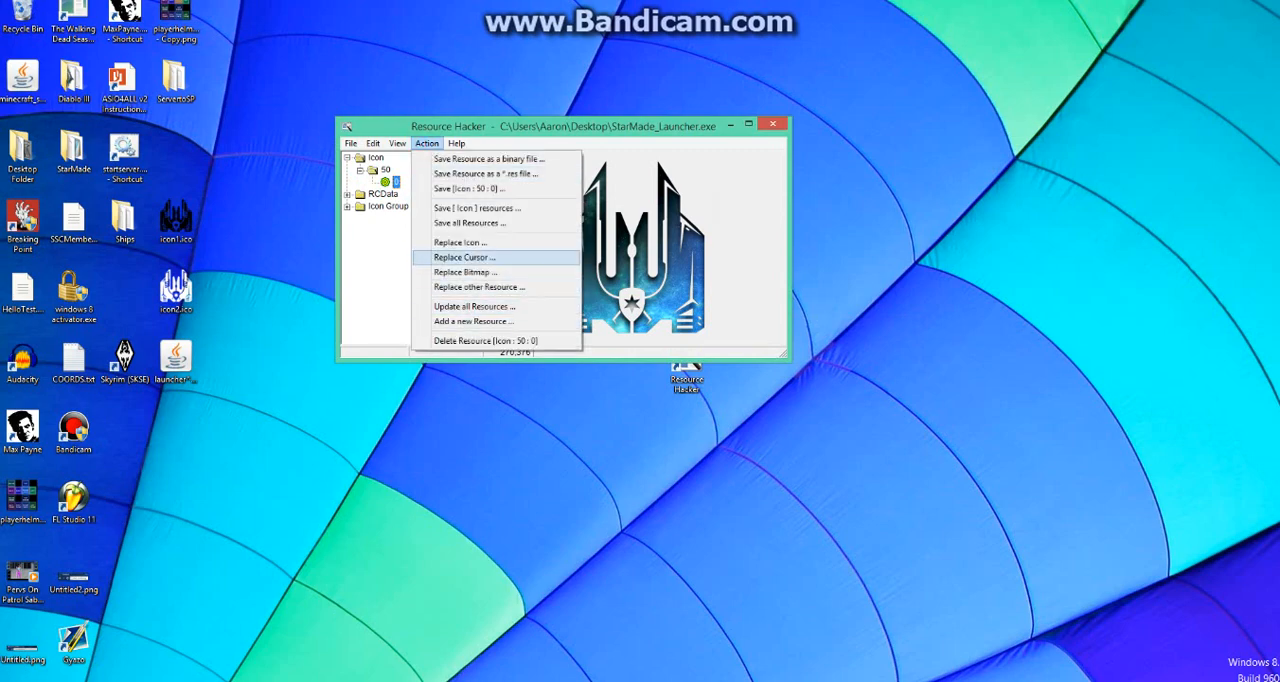
left_click(460, 242)
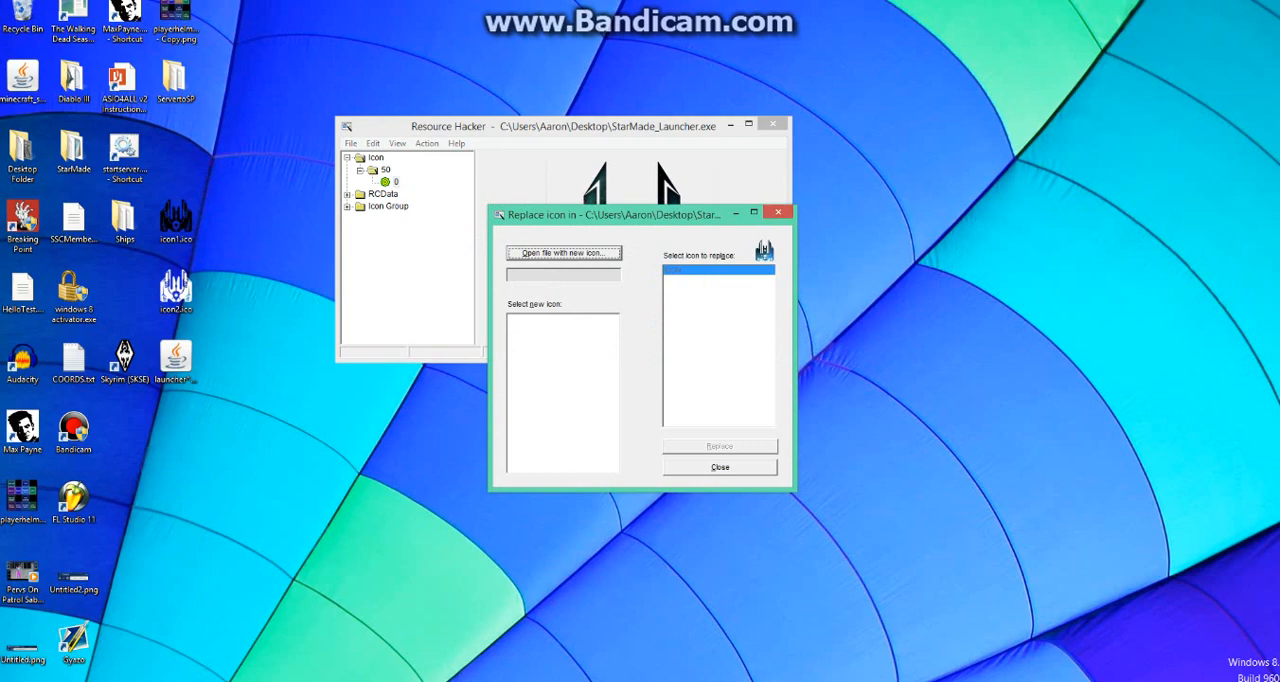
Pick the custom .ico file from the desktop and replace the launcher's icon with it.
left_click(564, 252)
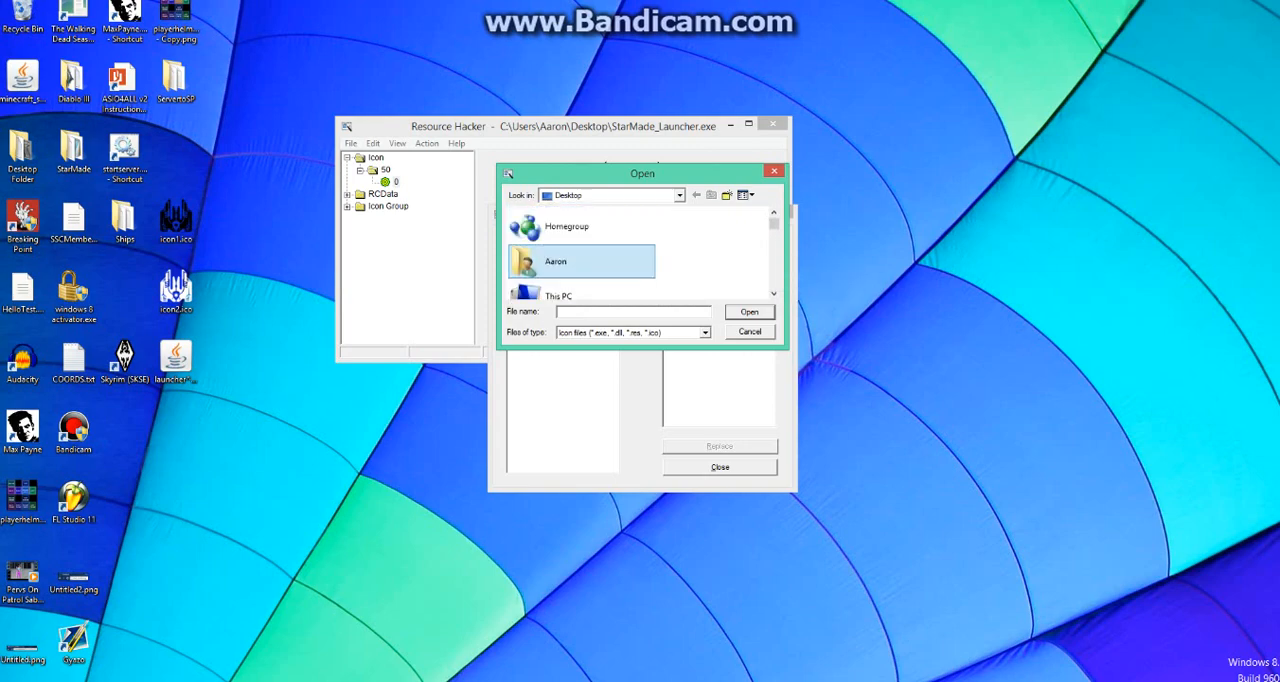
double_click(580, 260)
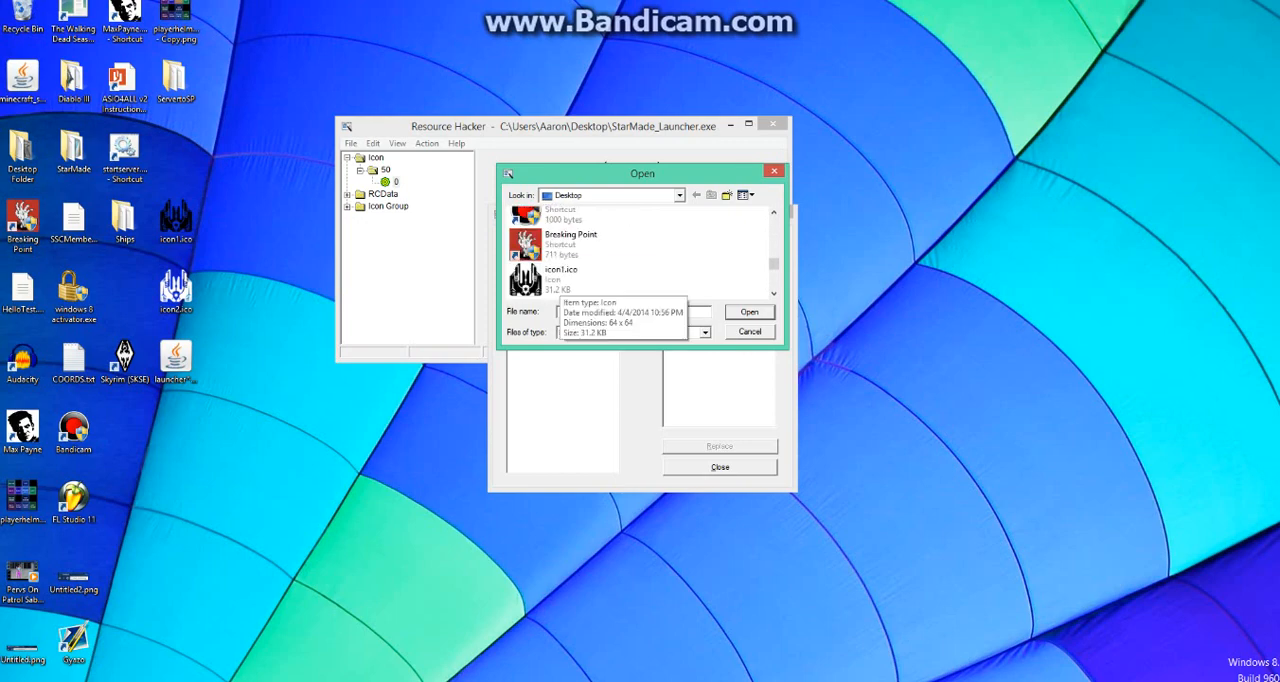
left_click(748, 312)
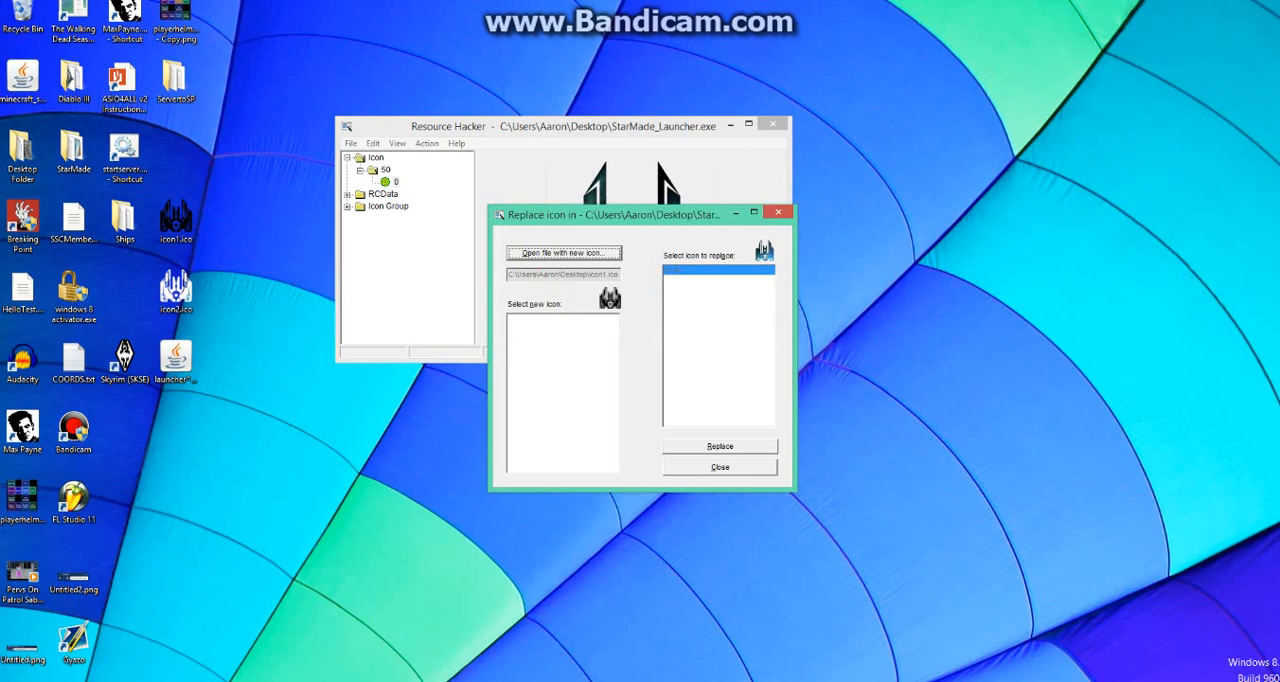
left_click_drag(620, 214, 510, 236)
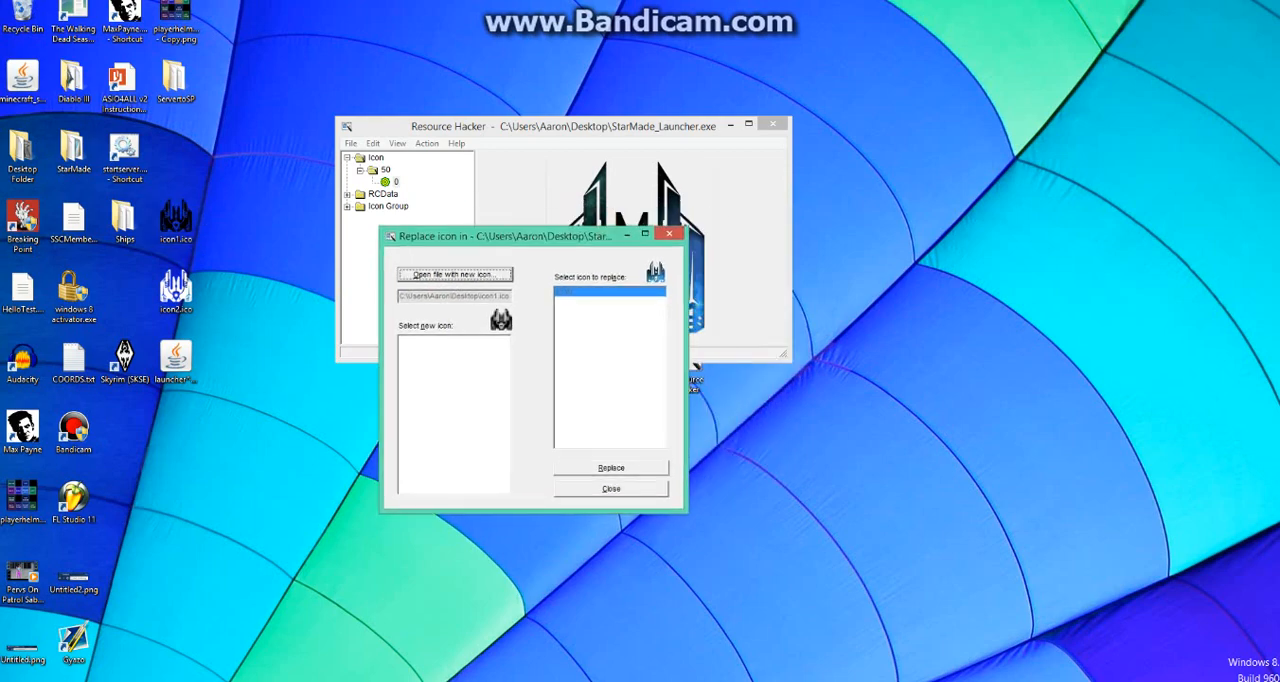
left_click(612, 488)
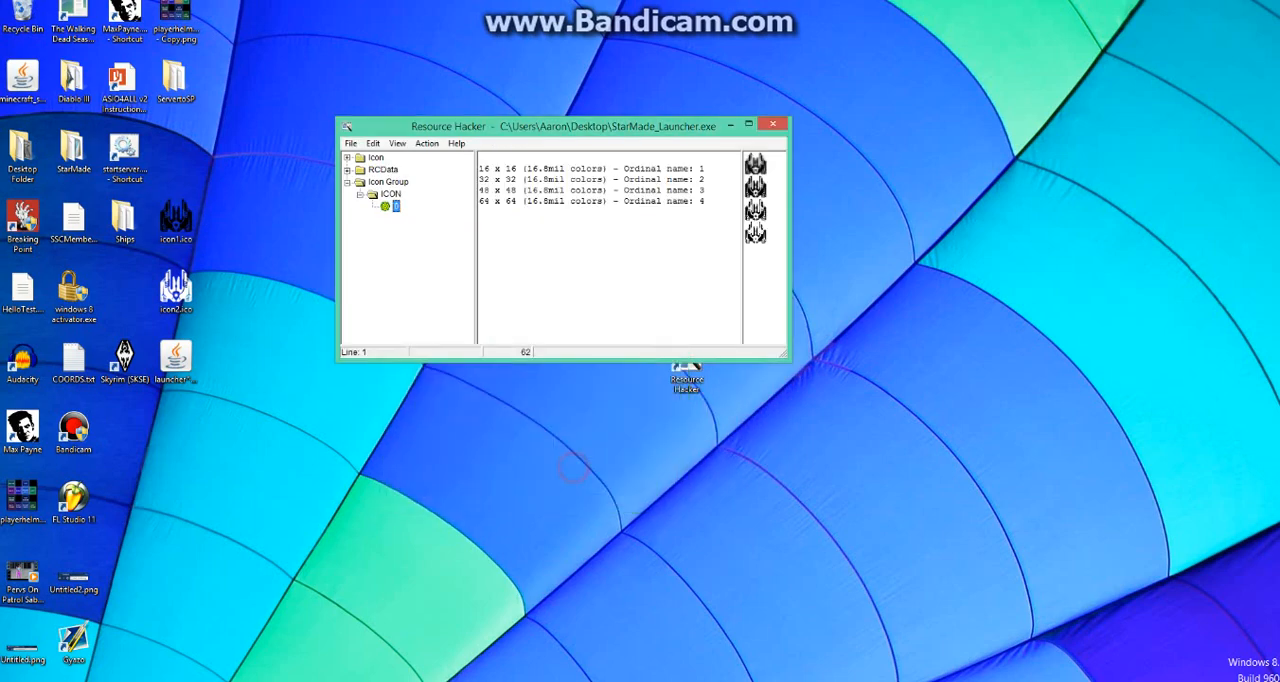
Save the re-iconed launcher as StarMade_Launcher2.exe on the desktop and close Resource Hacker.
left_click(388, 194)
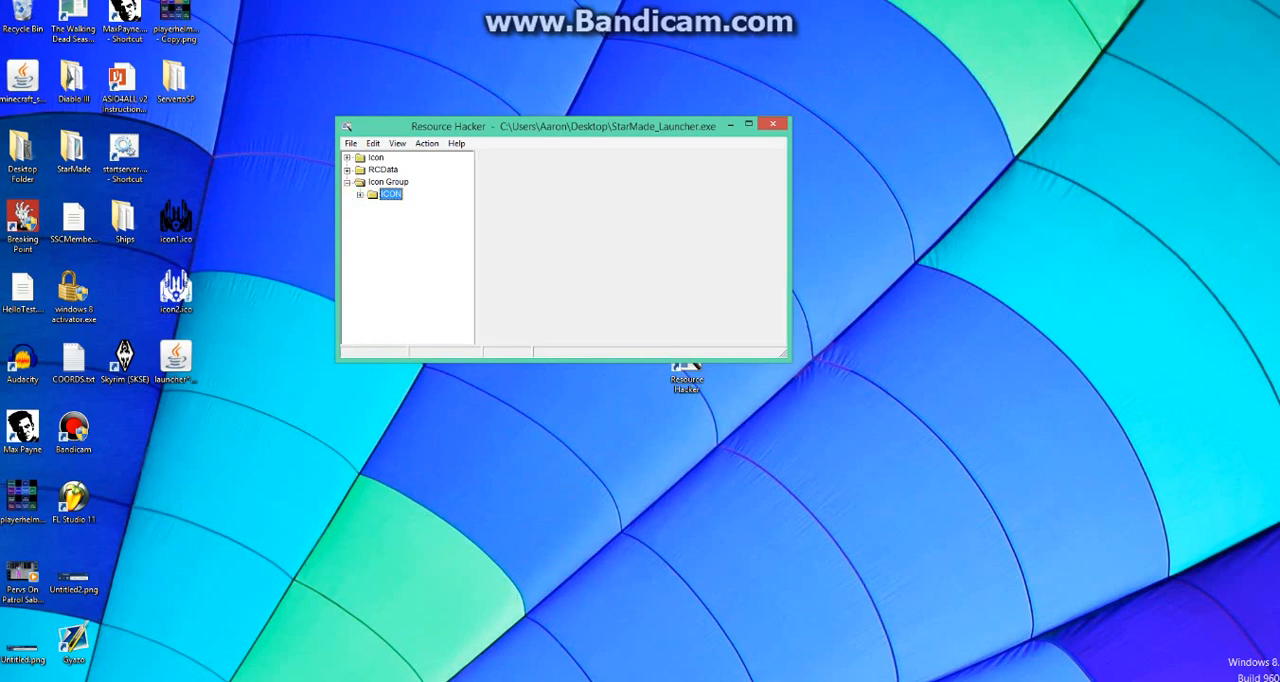
left_click(352, 144)
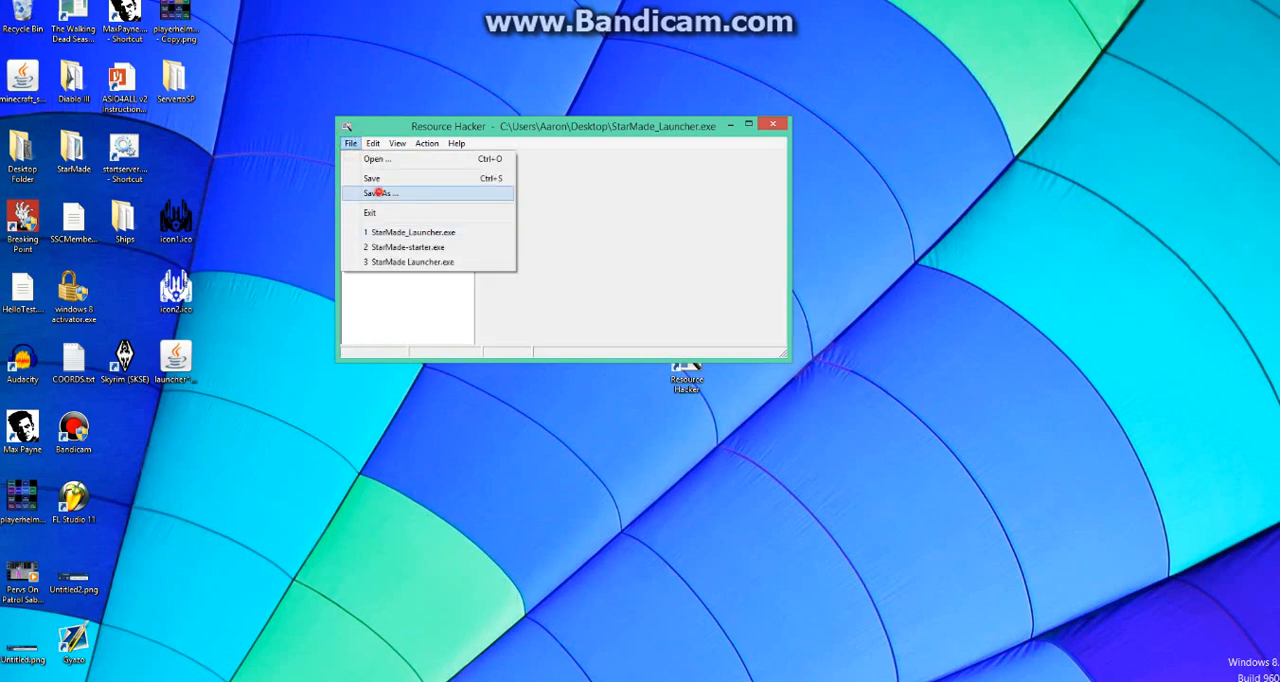
left_click(380, 194)
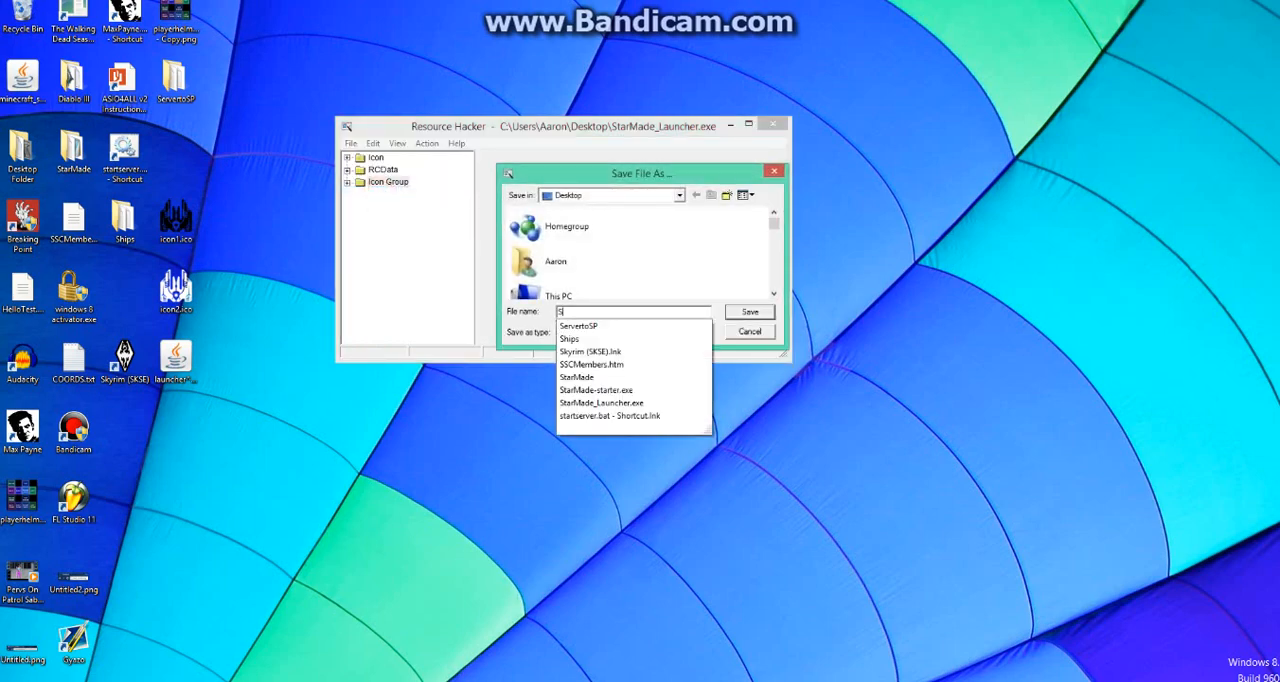
type("StarMade_Launcher")
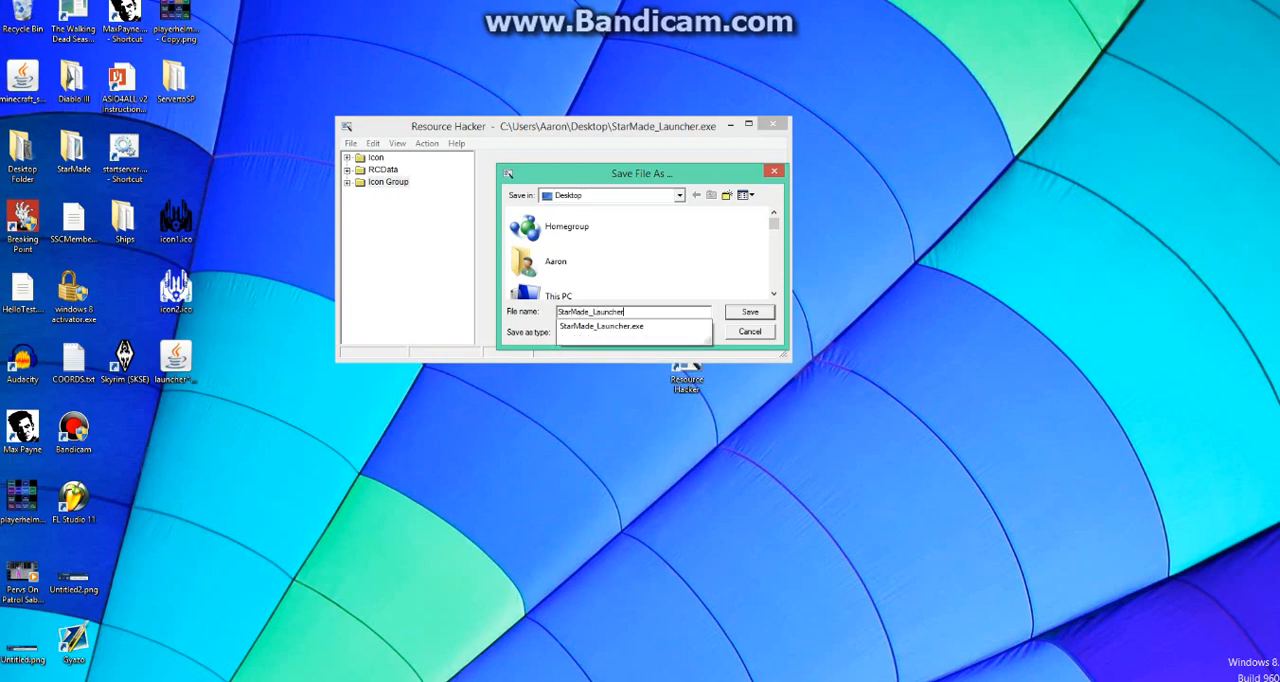
left_click(748, 312)
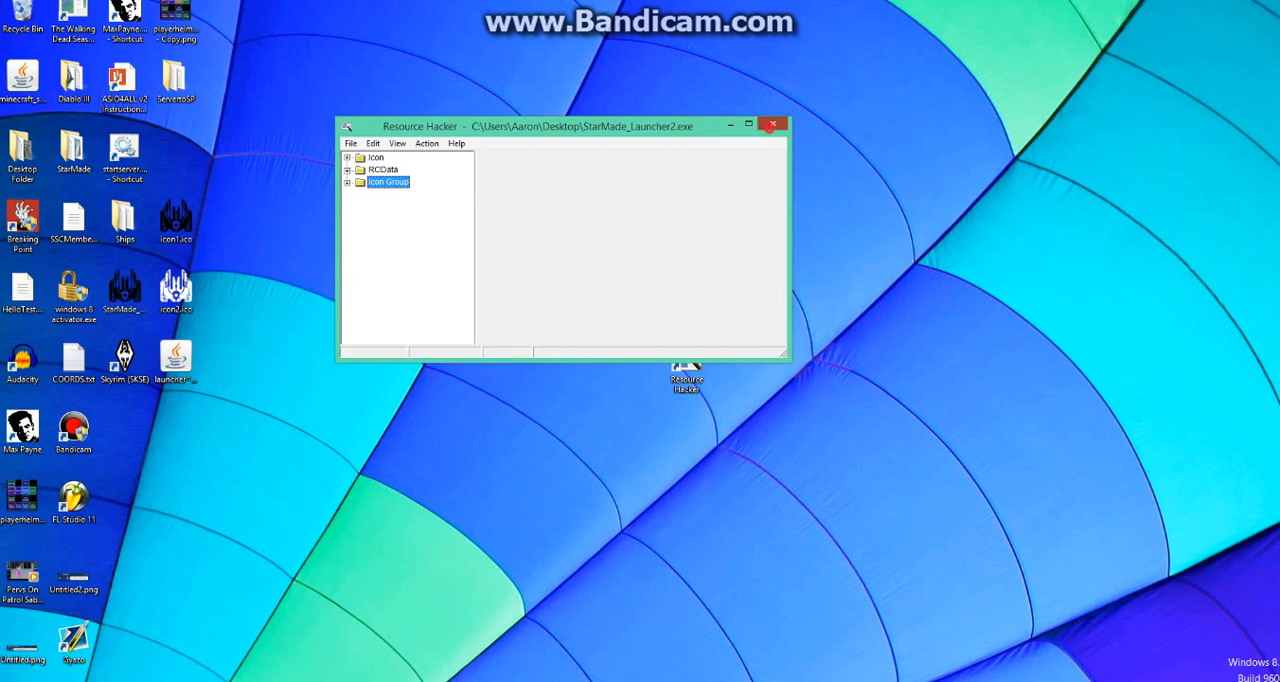
left_click(772, 124)
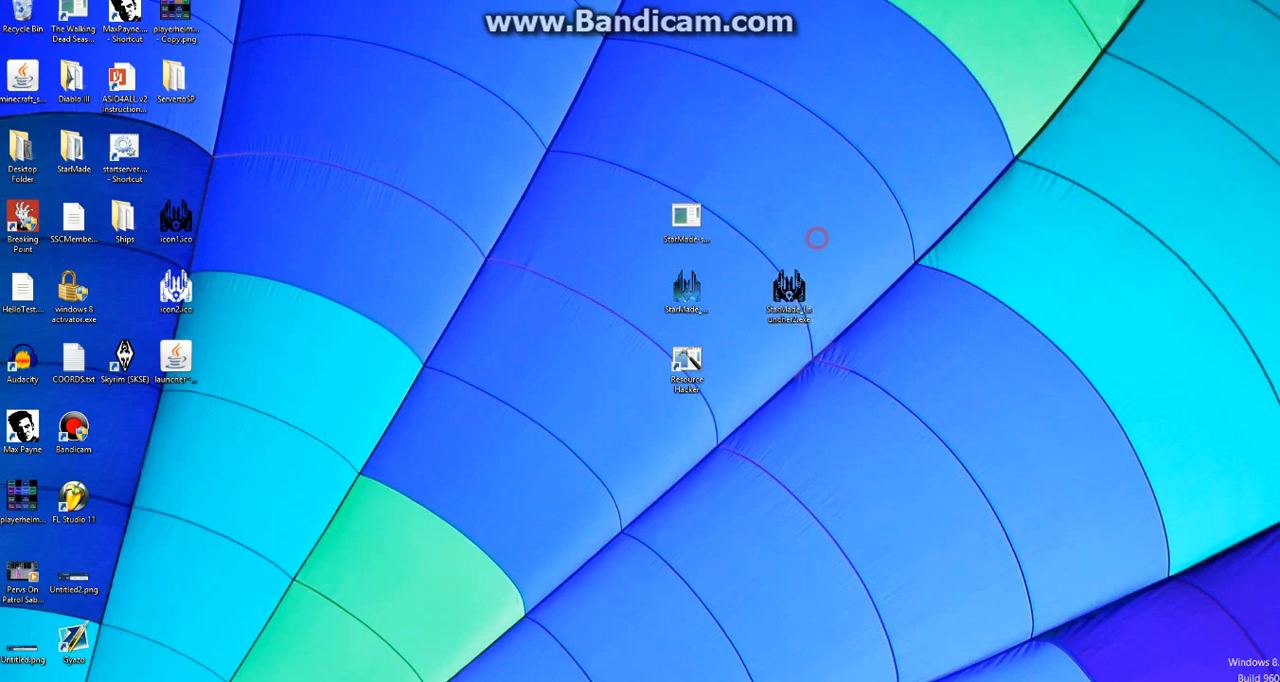
Select StarMade_Launcher2.exe on the desktop to check its new StarMade icon.
left_click(788, 296)
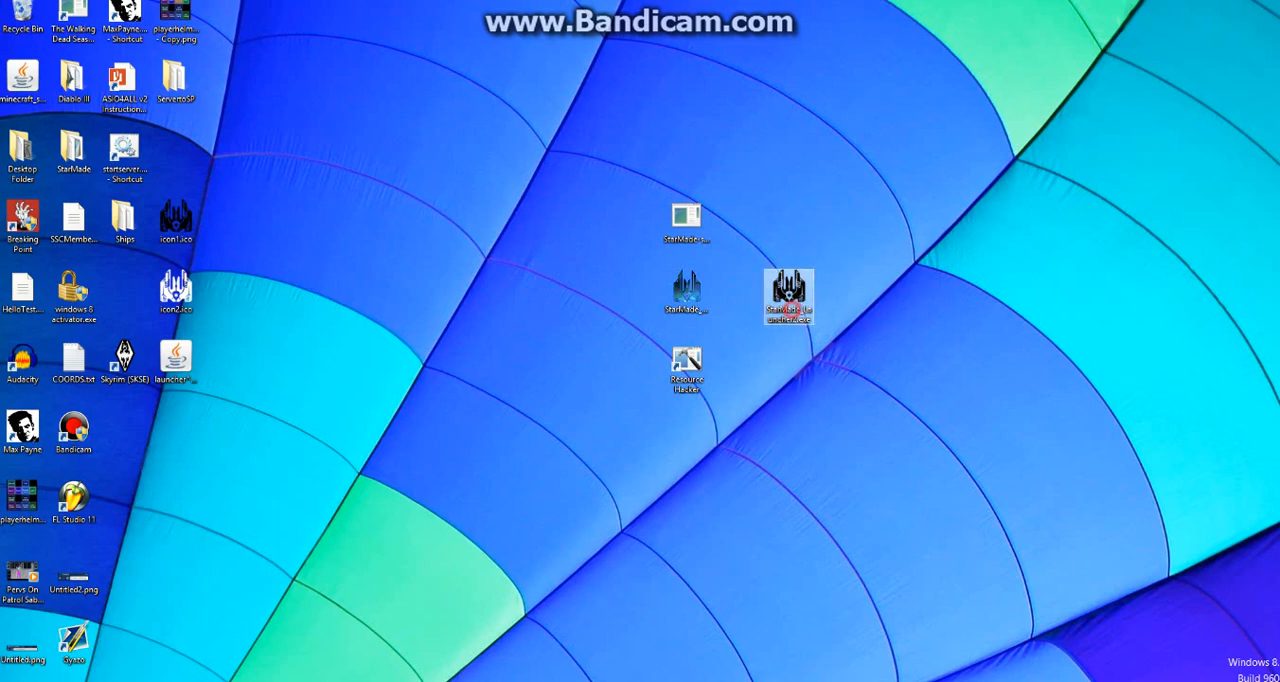